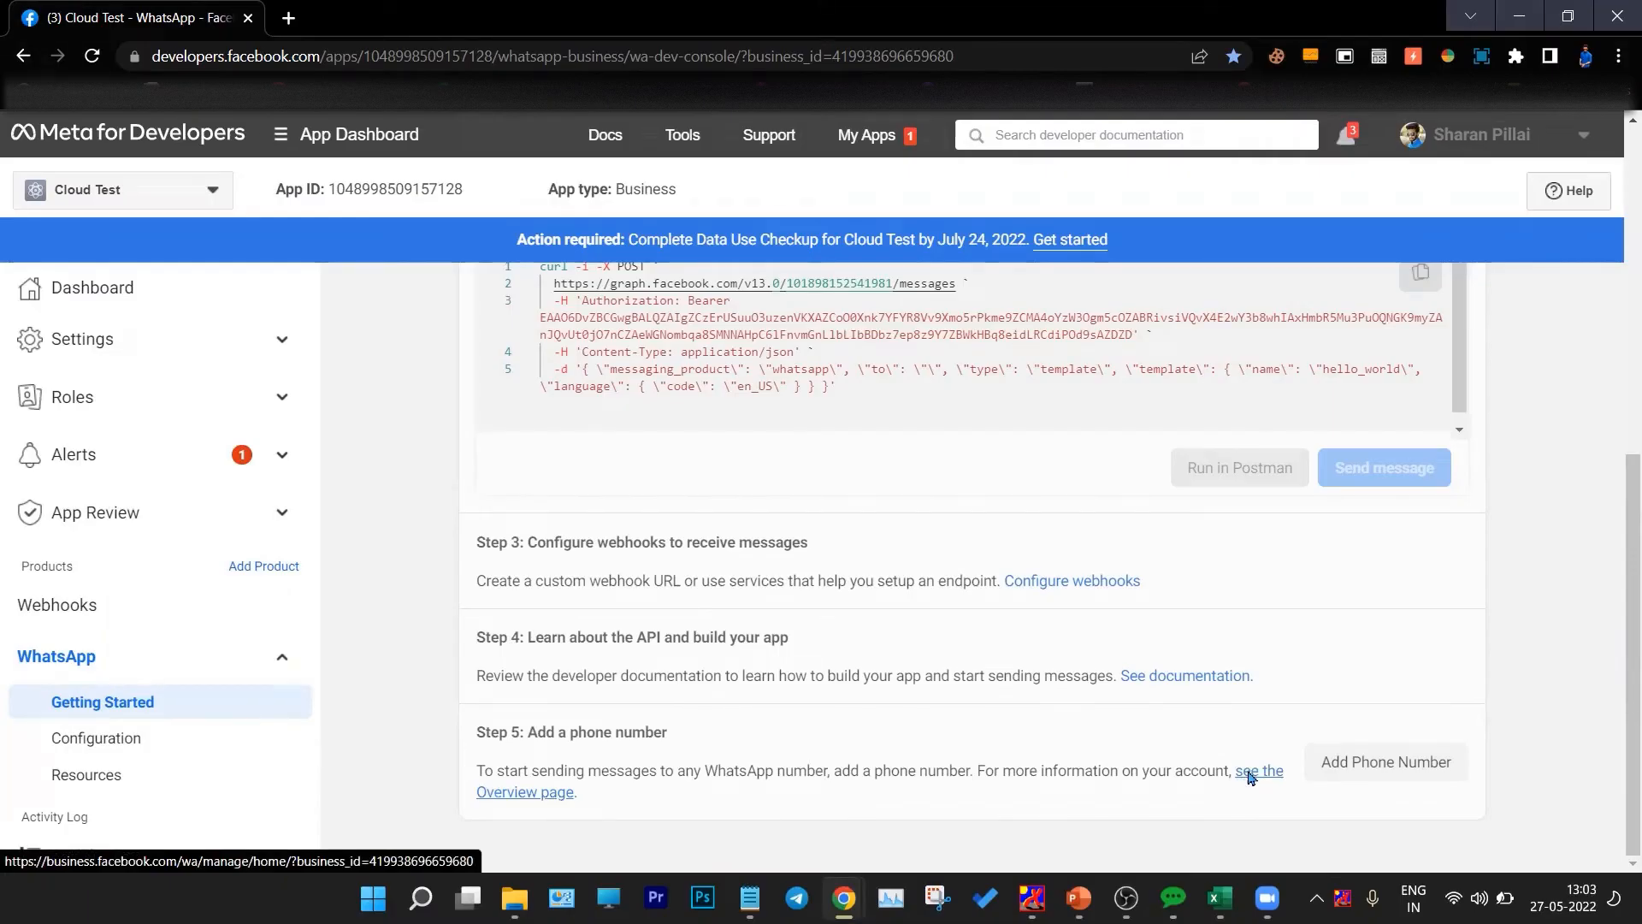
Open the WhatsApp Manager overview page and expand its account tools navigation.
{"action": "left_click", "coordinate": [1259, 771]}
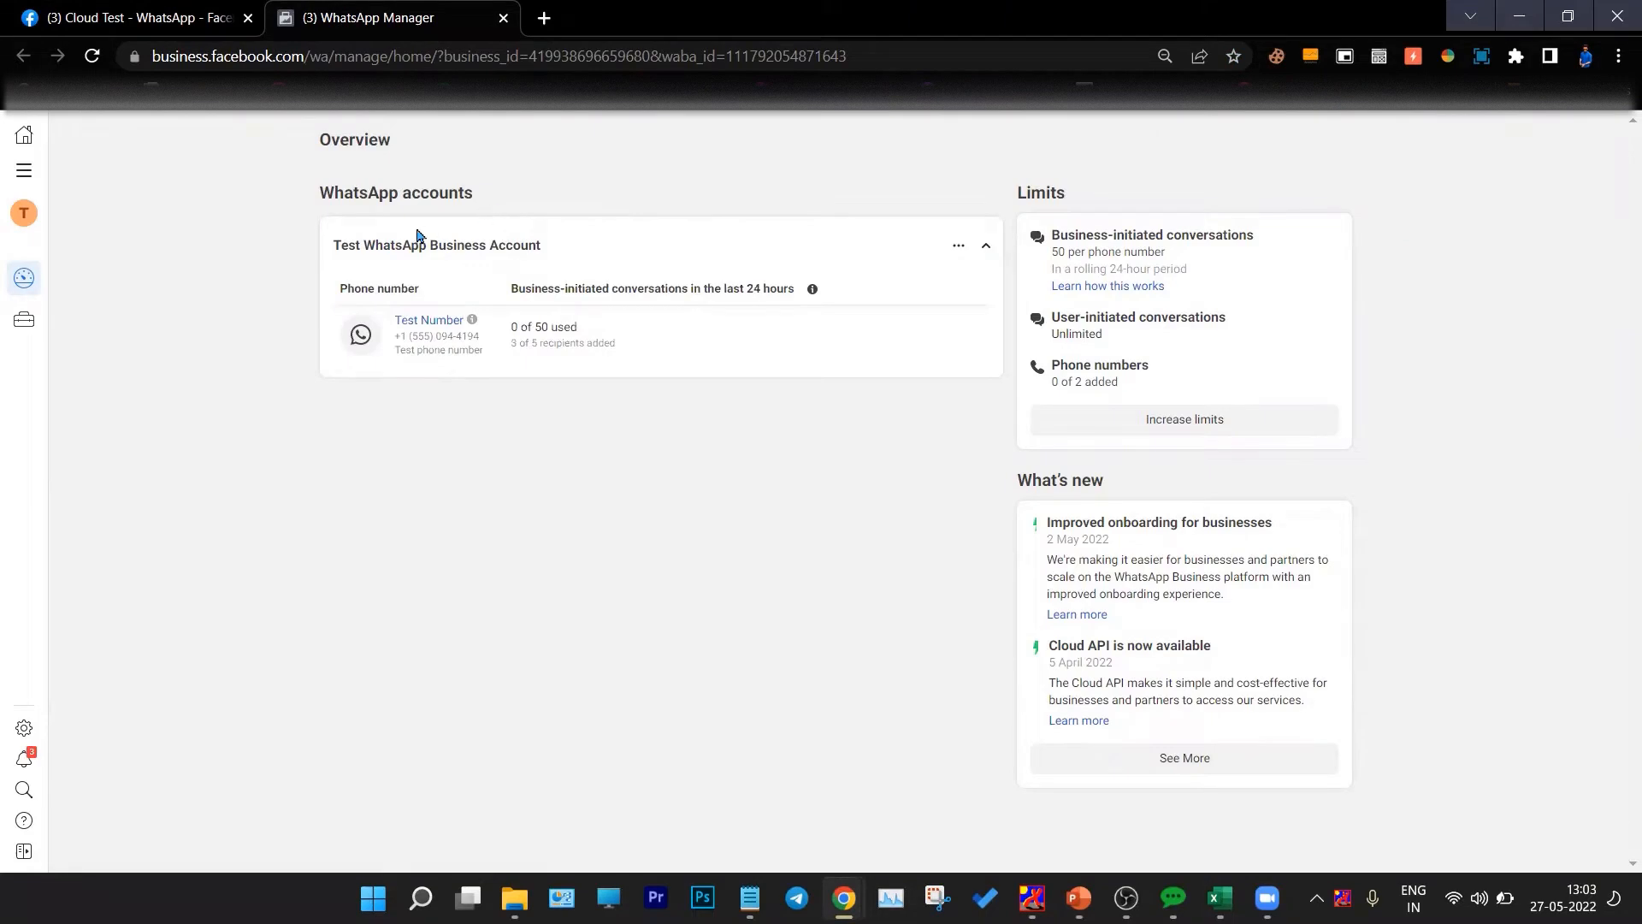
{"action": "left_click", "coordinate": [22, 170]}
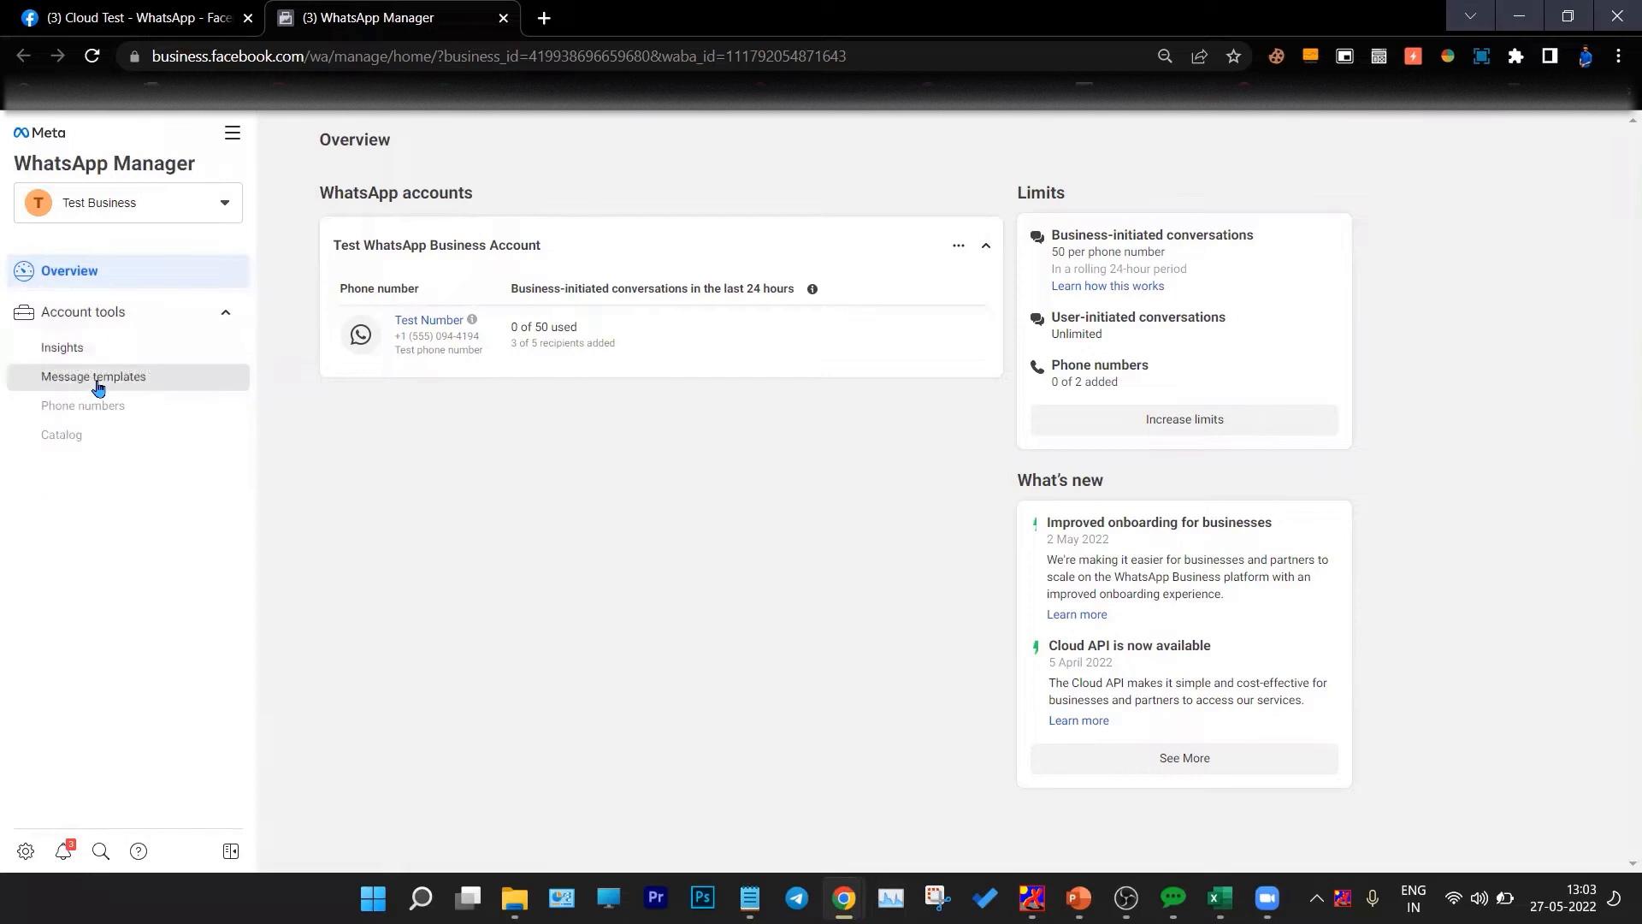
Show the Message templates list with full template names, navigation collapsed.
{"action": "left_click", "coordinate": [93, 376]}
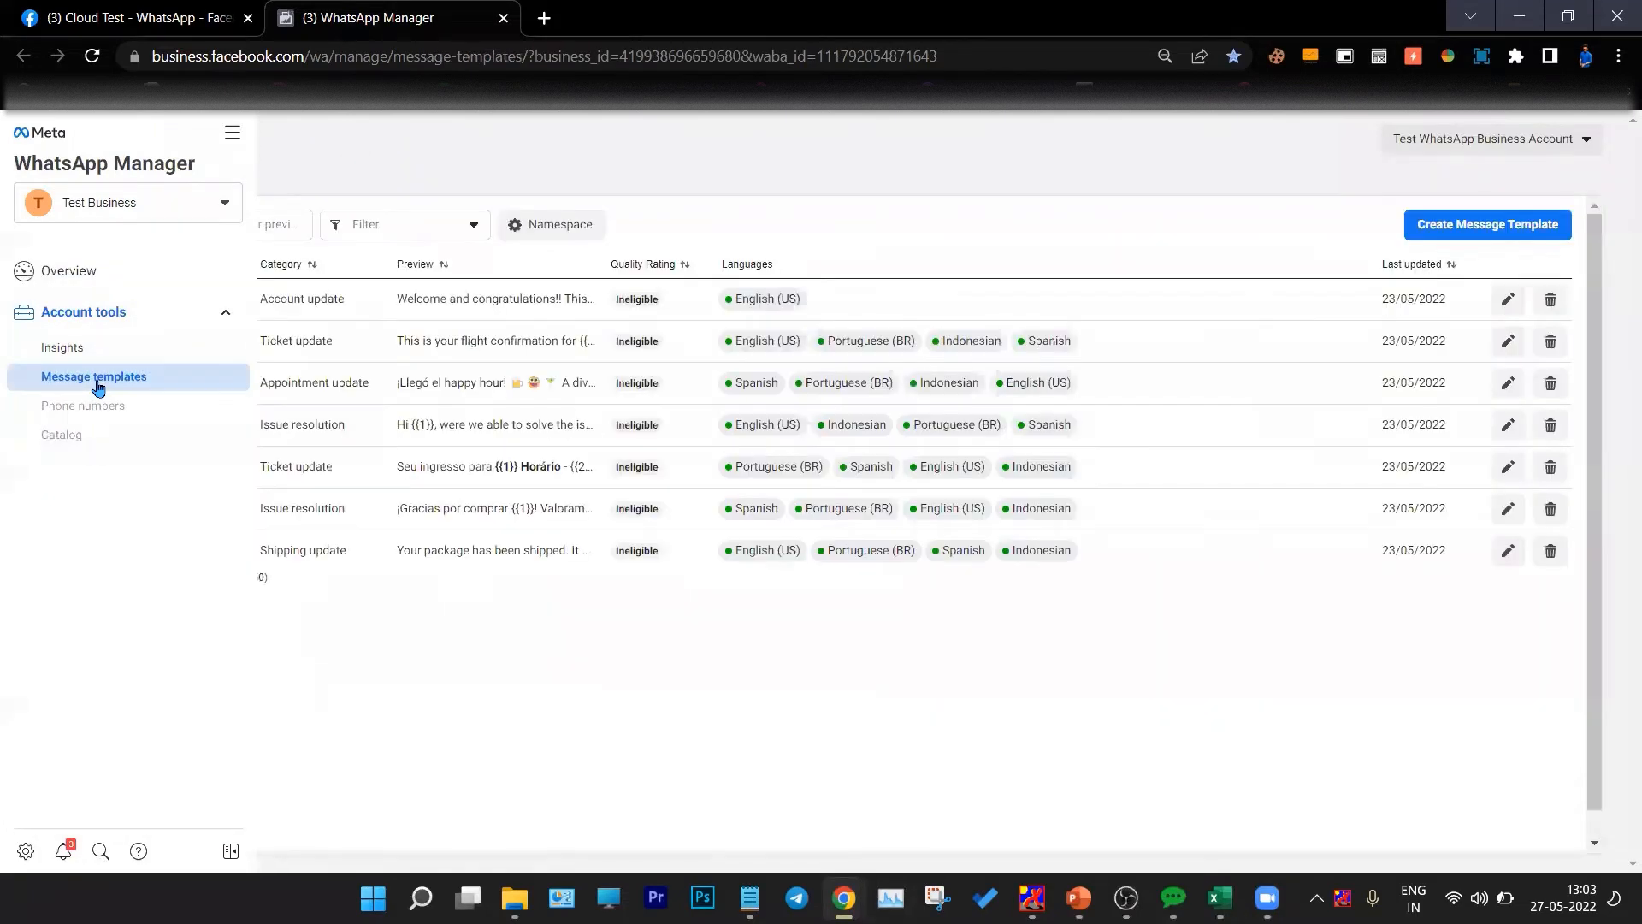
{"action": "left_click", "coordinate": [231, 132]}
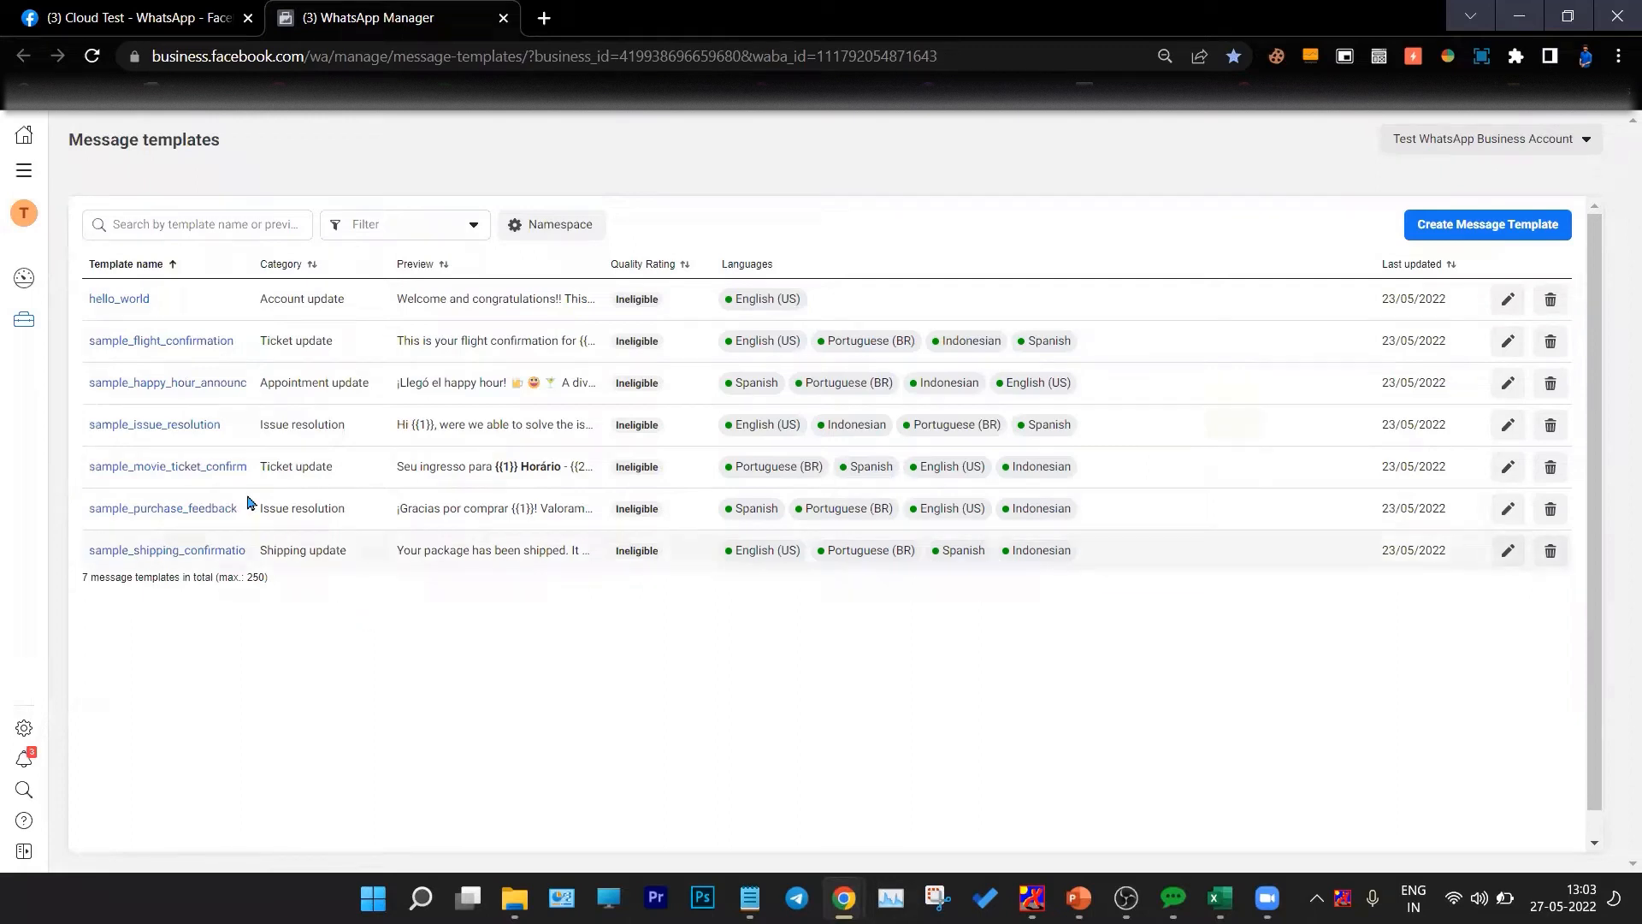
{"action": "mouse_move", "coordinate": [256, 671]}
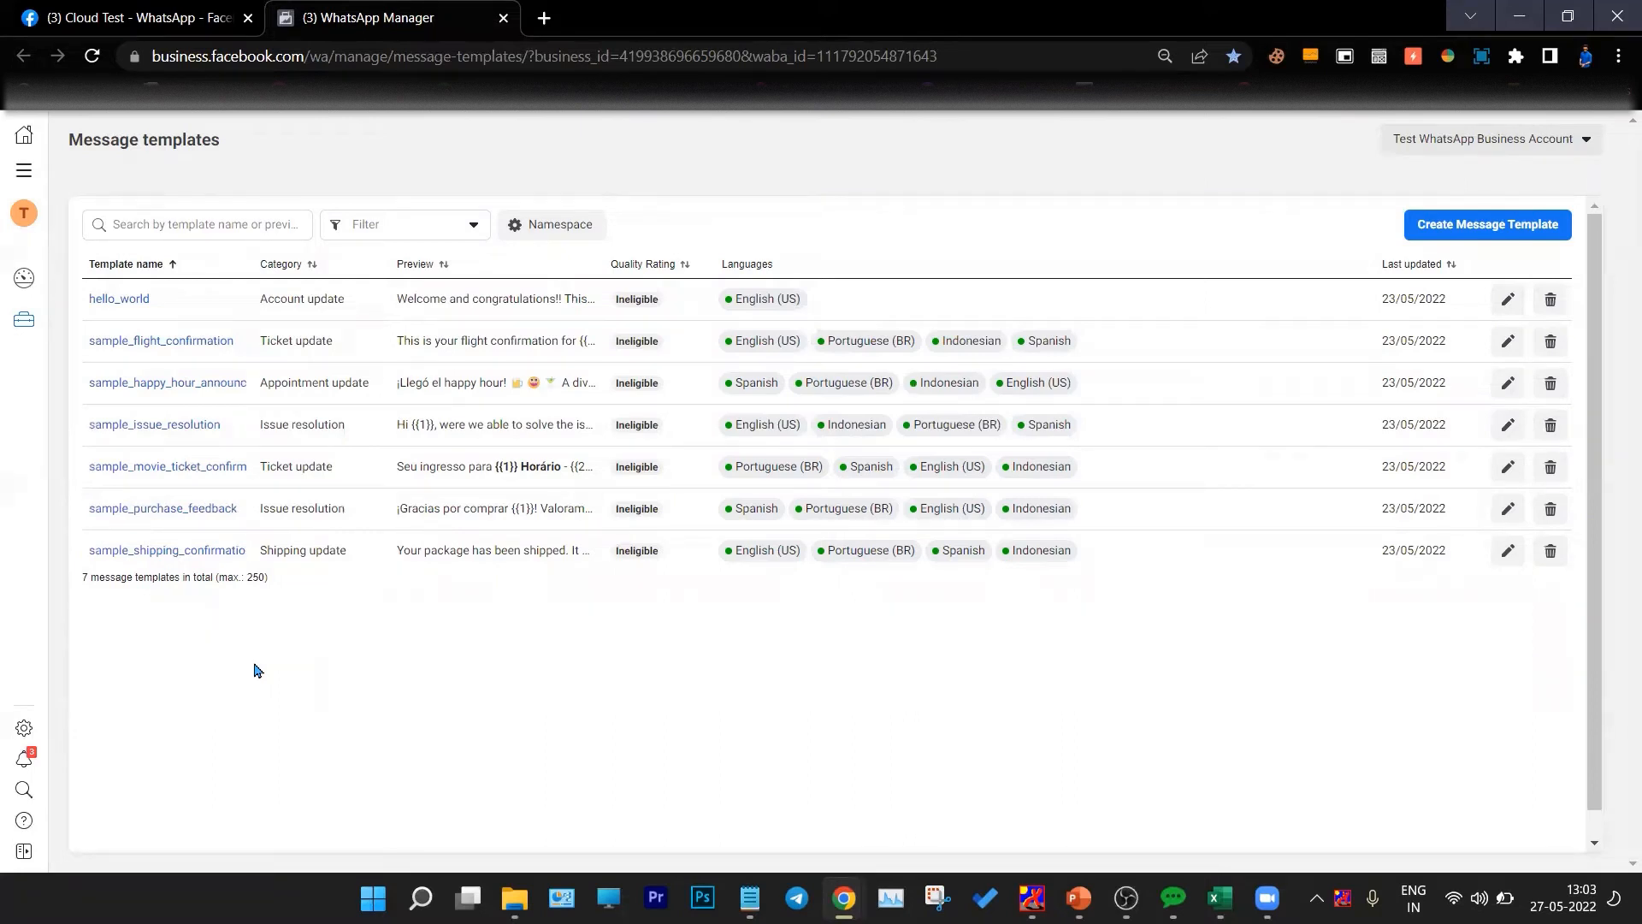
{"action": "mouse_move", "coordinate": [1487, 224]}
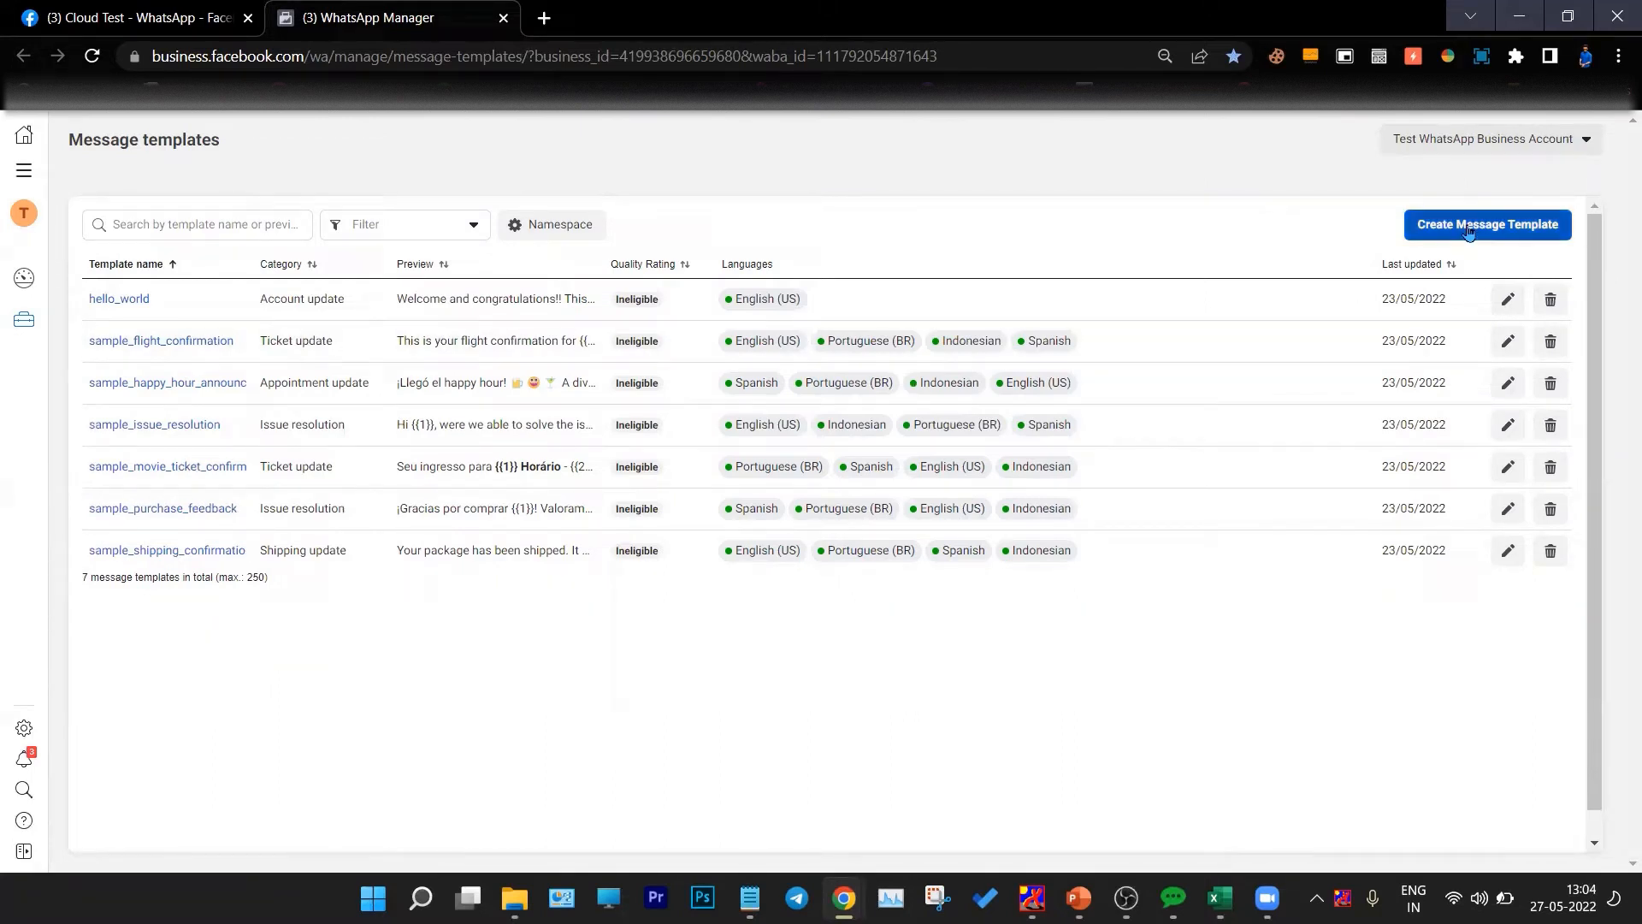
Create an Alert Update template named 'welcome' in English and continue to its content editor.
{"action": "left_click", "coordinate": [1486, 224]}
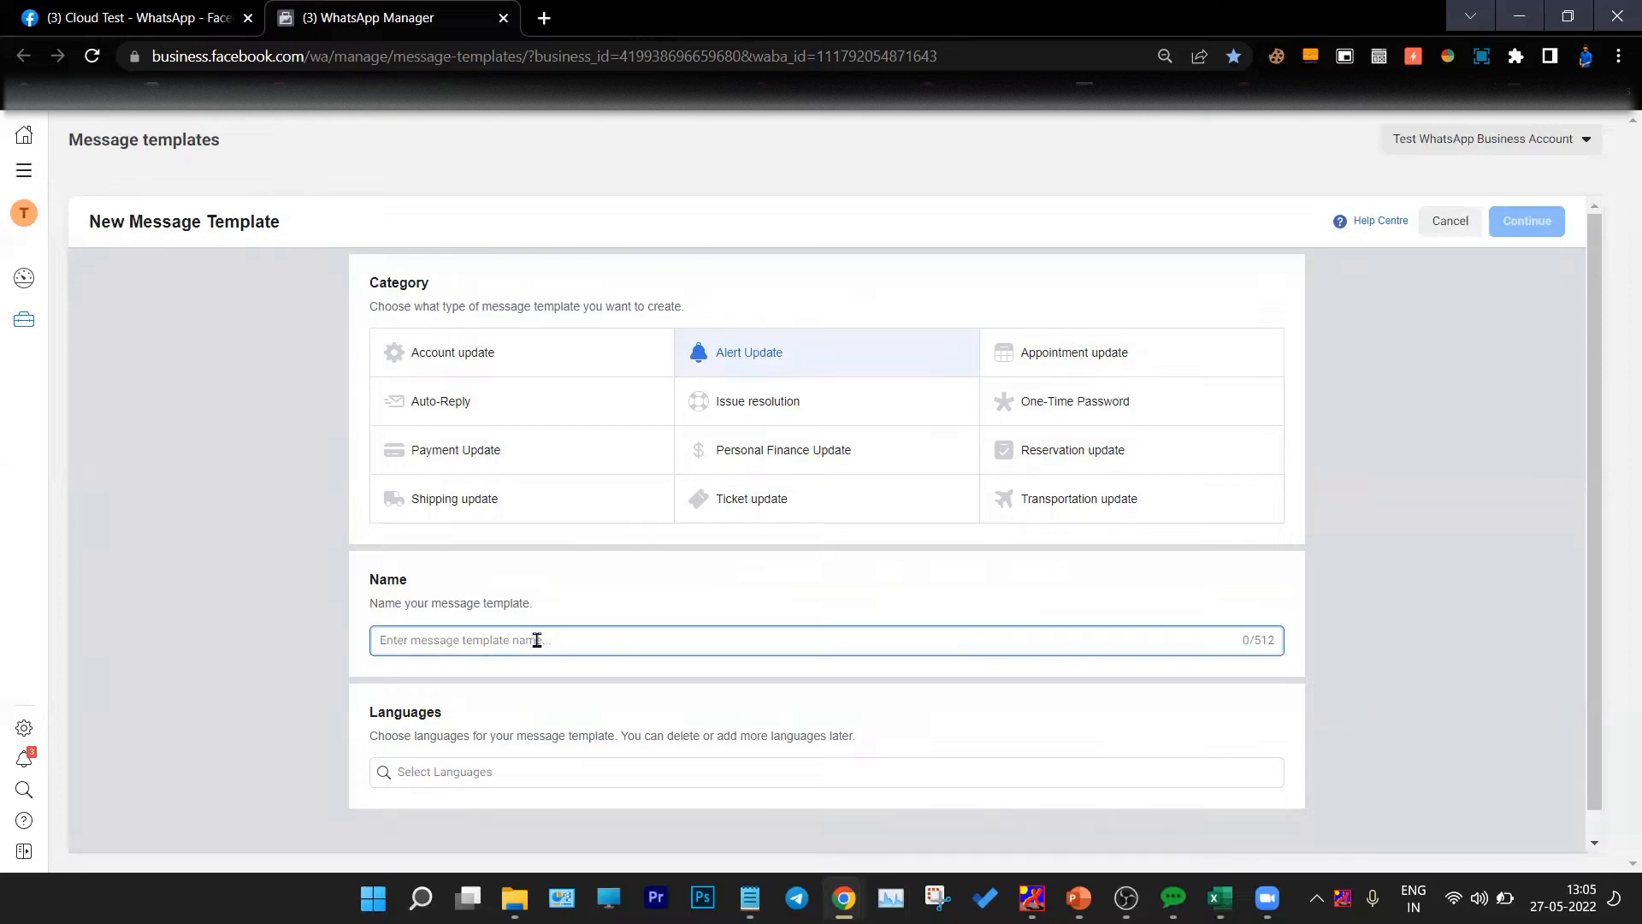
{"action": "type", "text": "welcome"}
{"action": "left_click", "coordinate": [826, 771]}
{"action": "type", "text": "eng"}
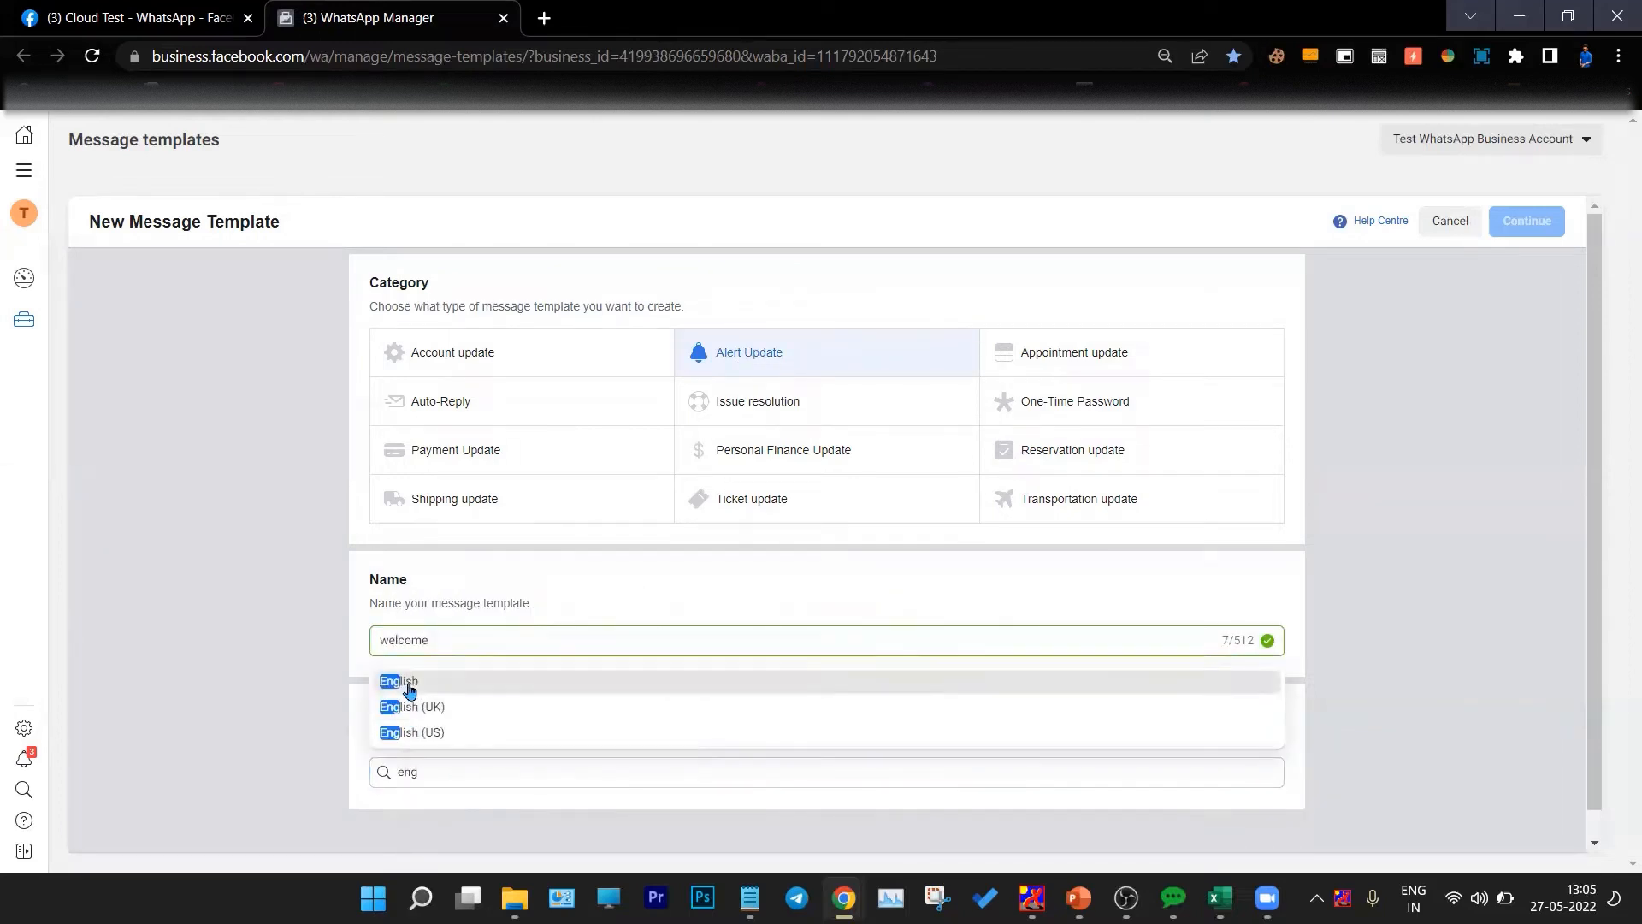
{"action": "left_click", "coordinate": [399, 682]}
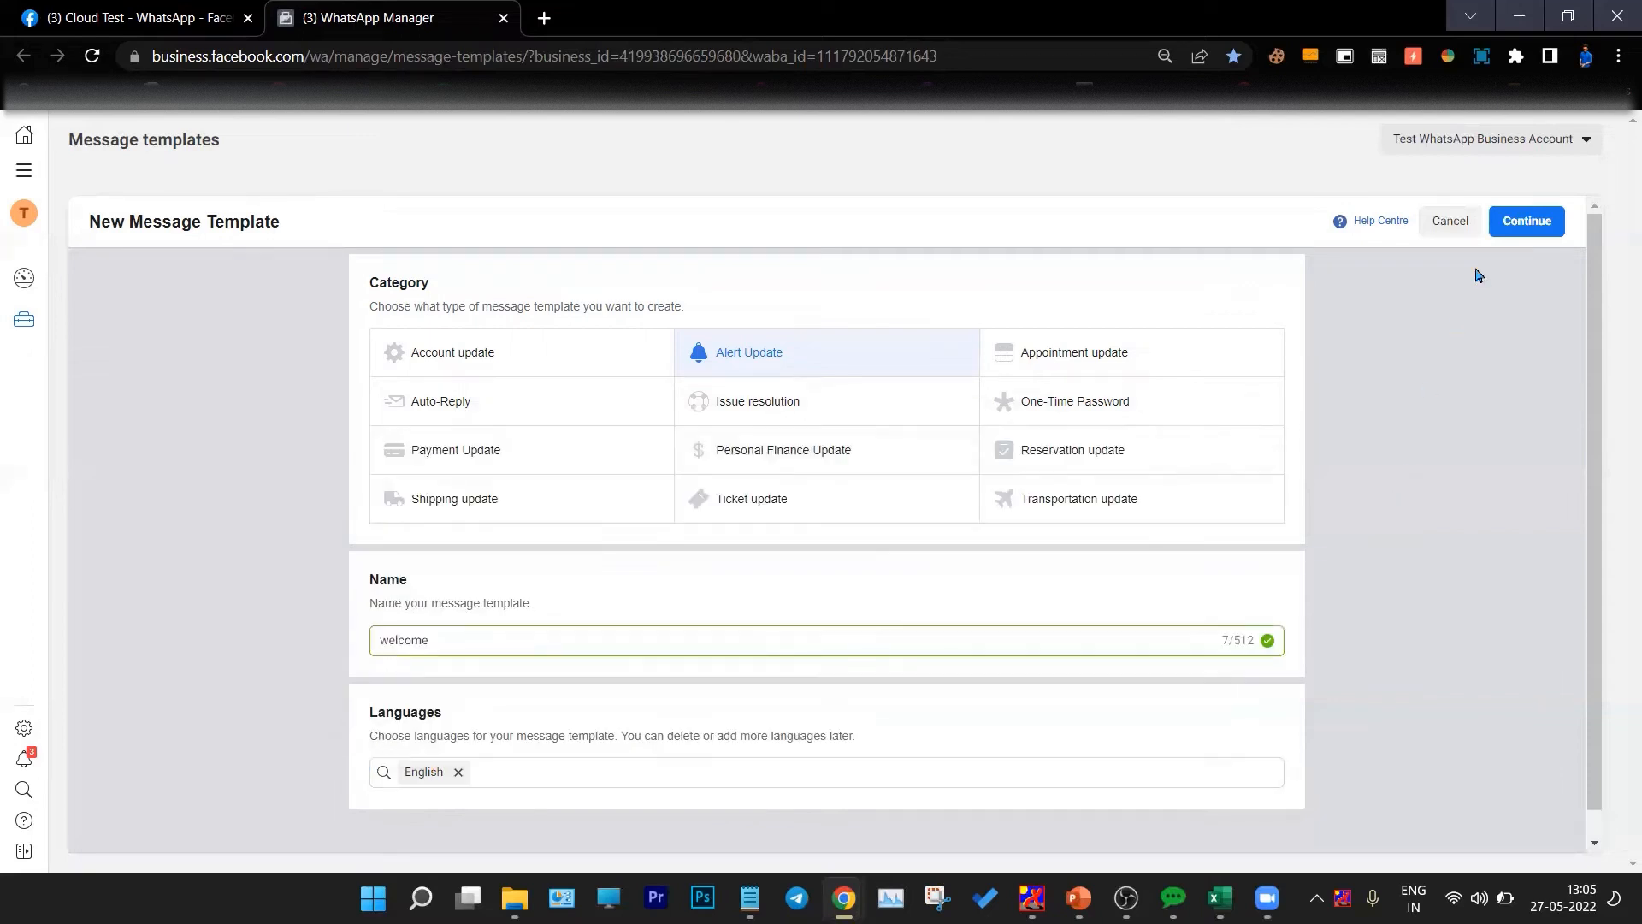
{"action": "left_click", "coordinate": [1526, 221]}
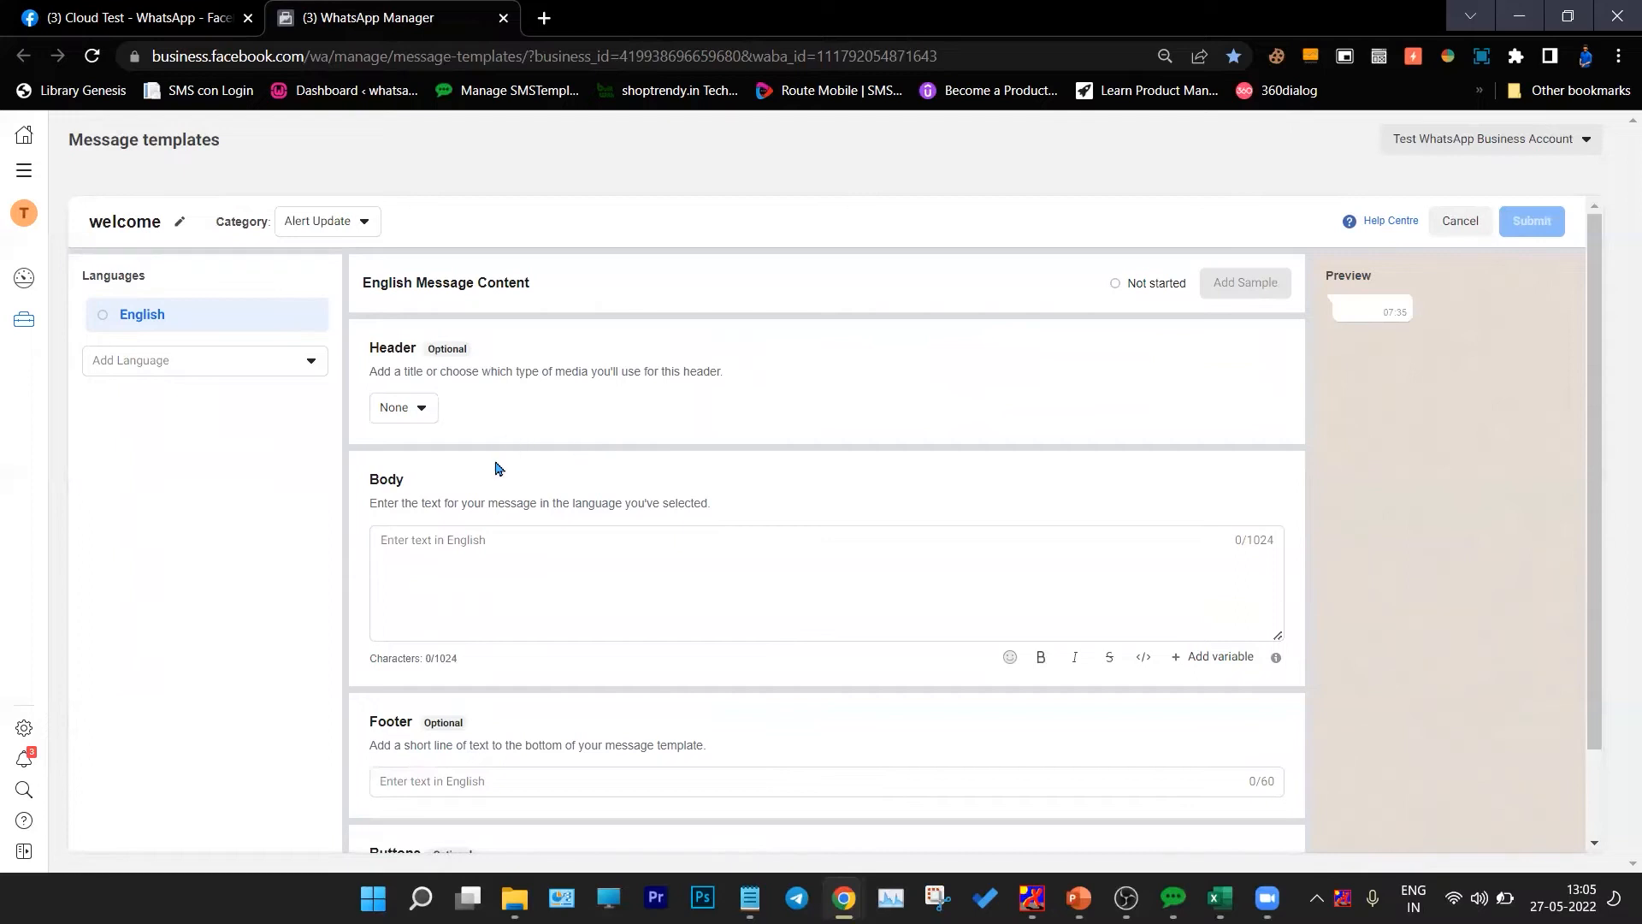
Set the welcome template's header type to Media so an image header can be chosen.
{"action": "scroll", "scroll_direction": "down", "scroll_amount": 3}
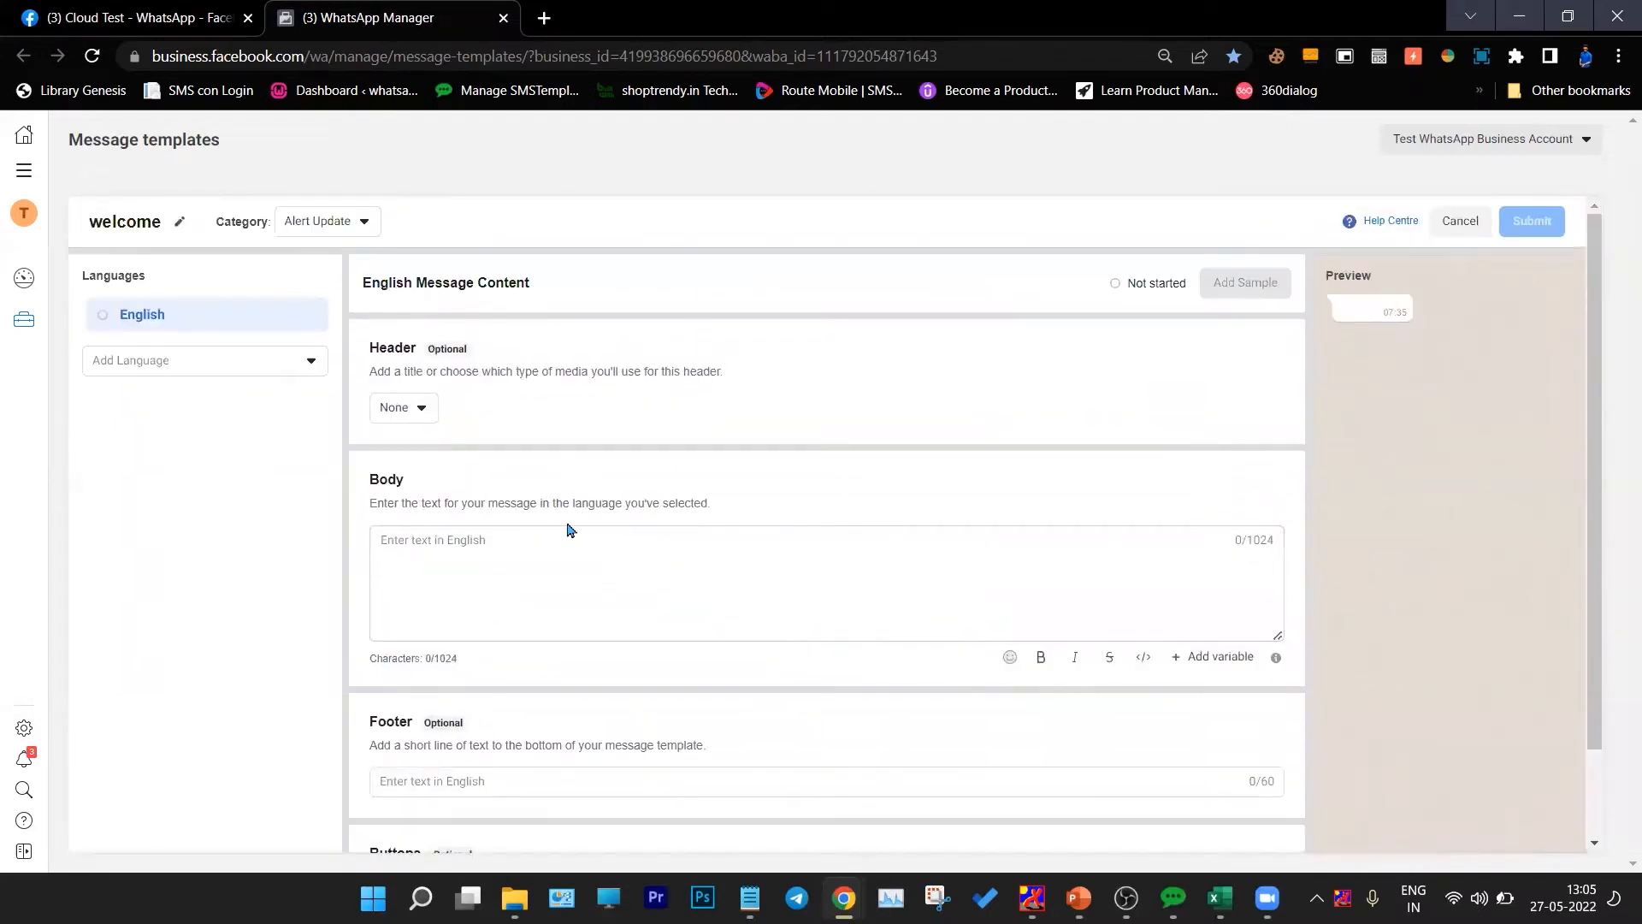
{"action": "left_click", "coordinate": [402, 407]}
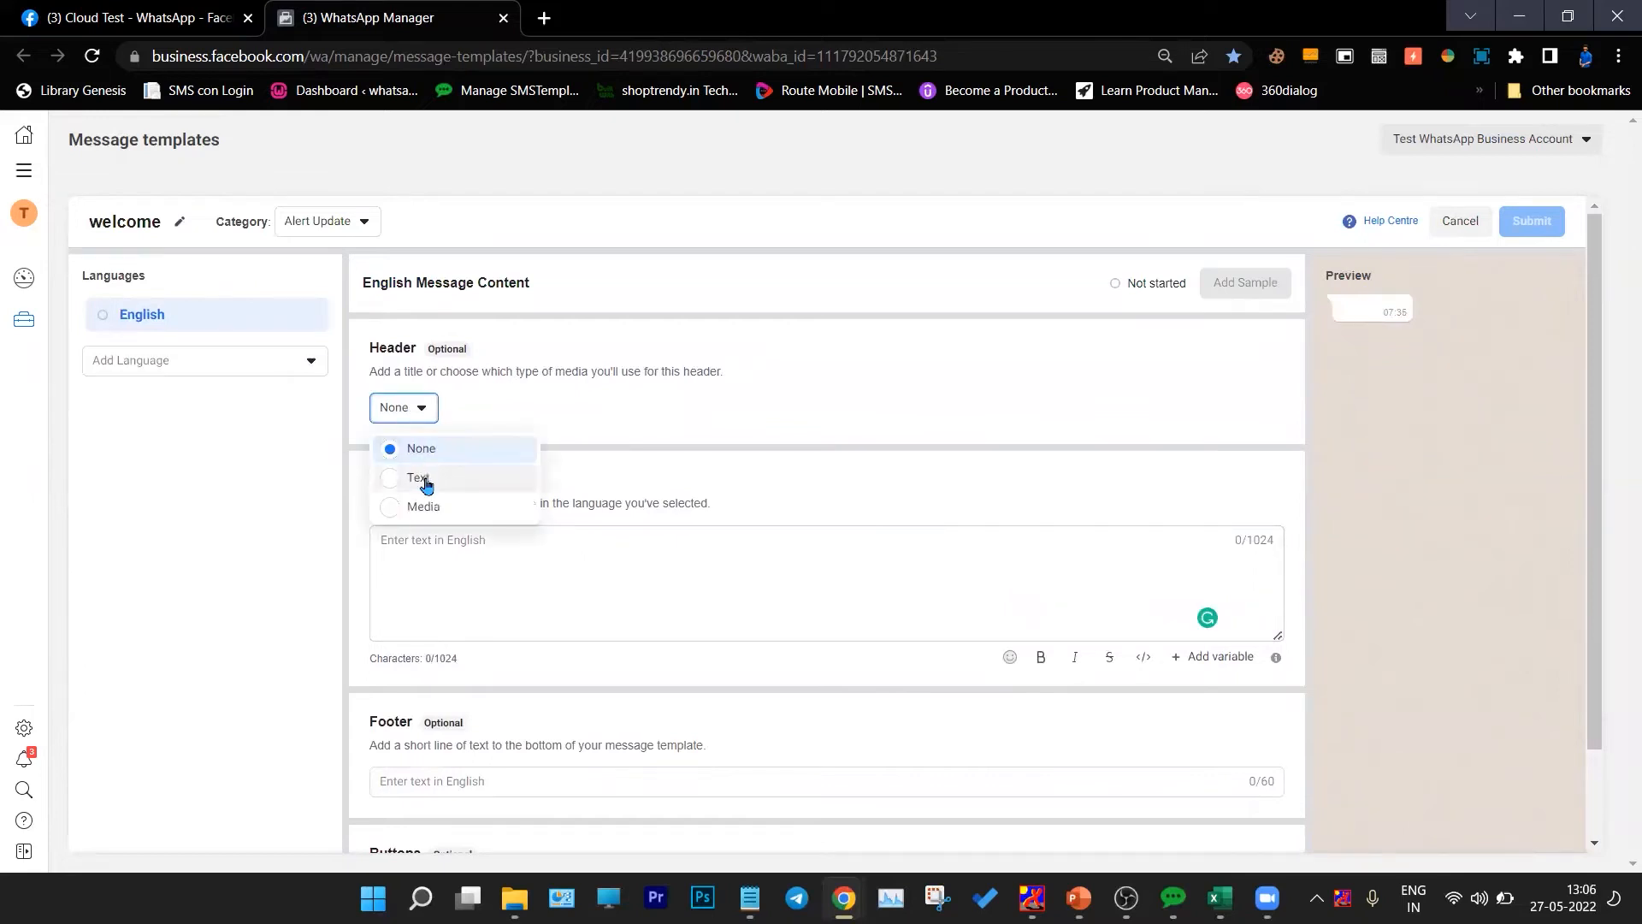
{"action": "left_click", "coordinate": [417, 478]}
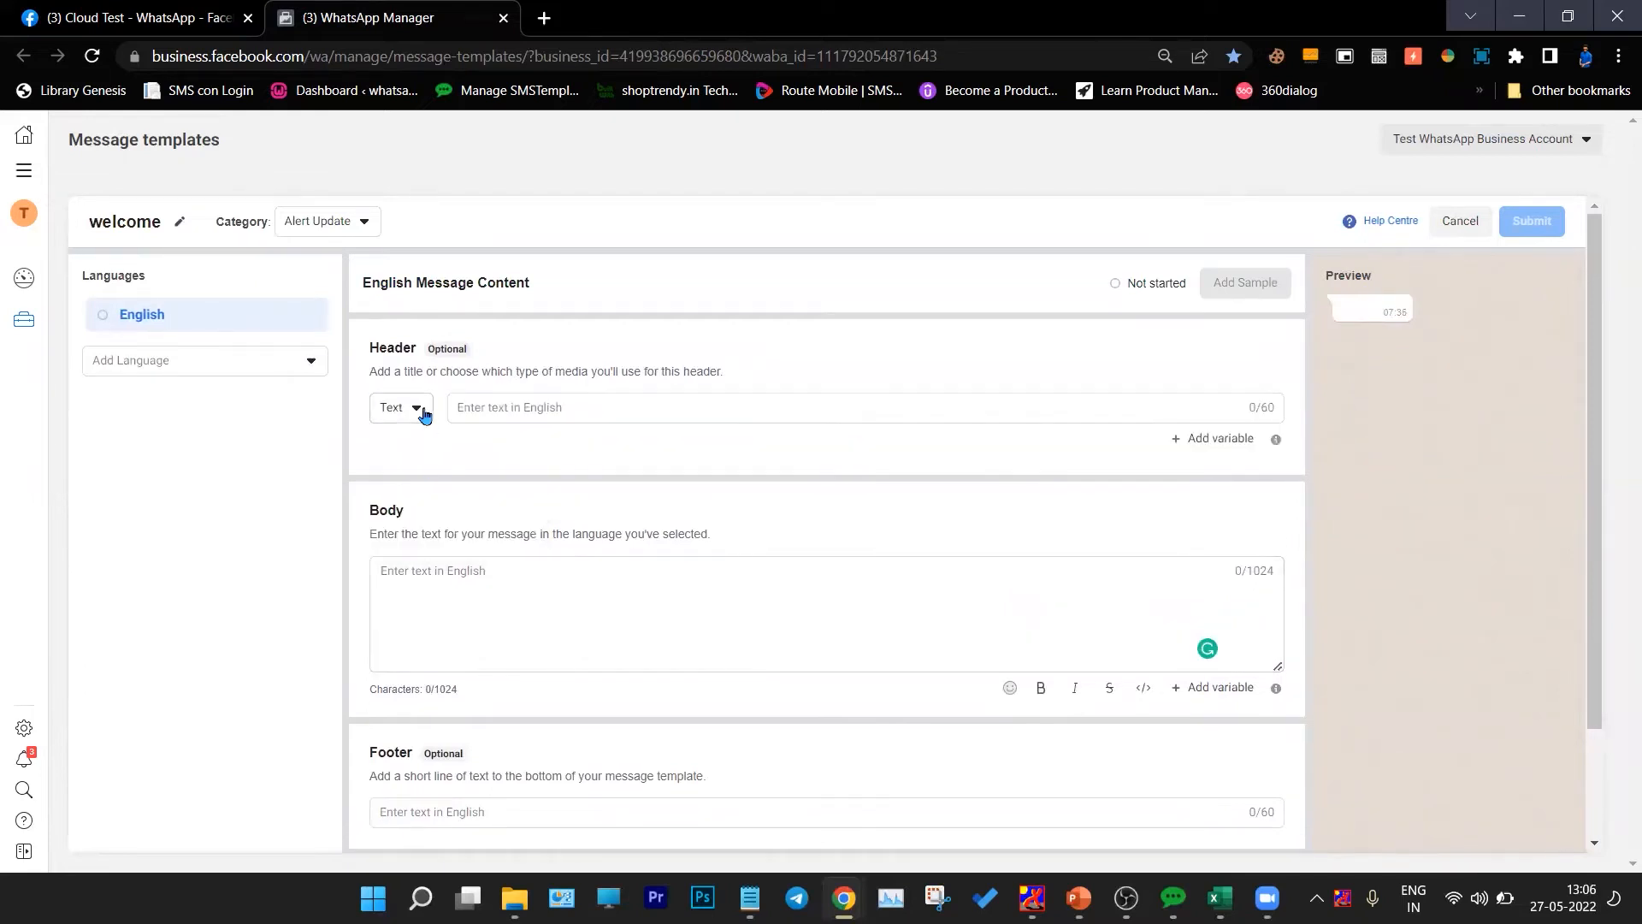
{"action": "left_click", "coordinate": [400, 407]}
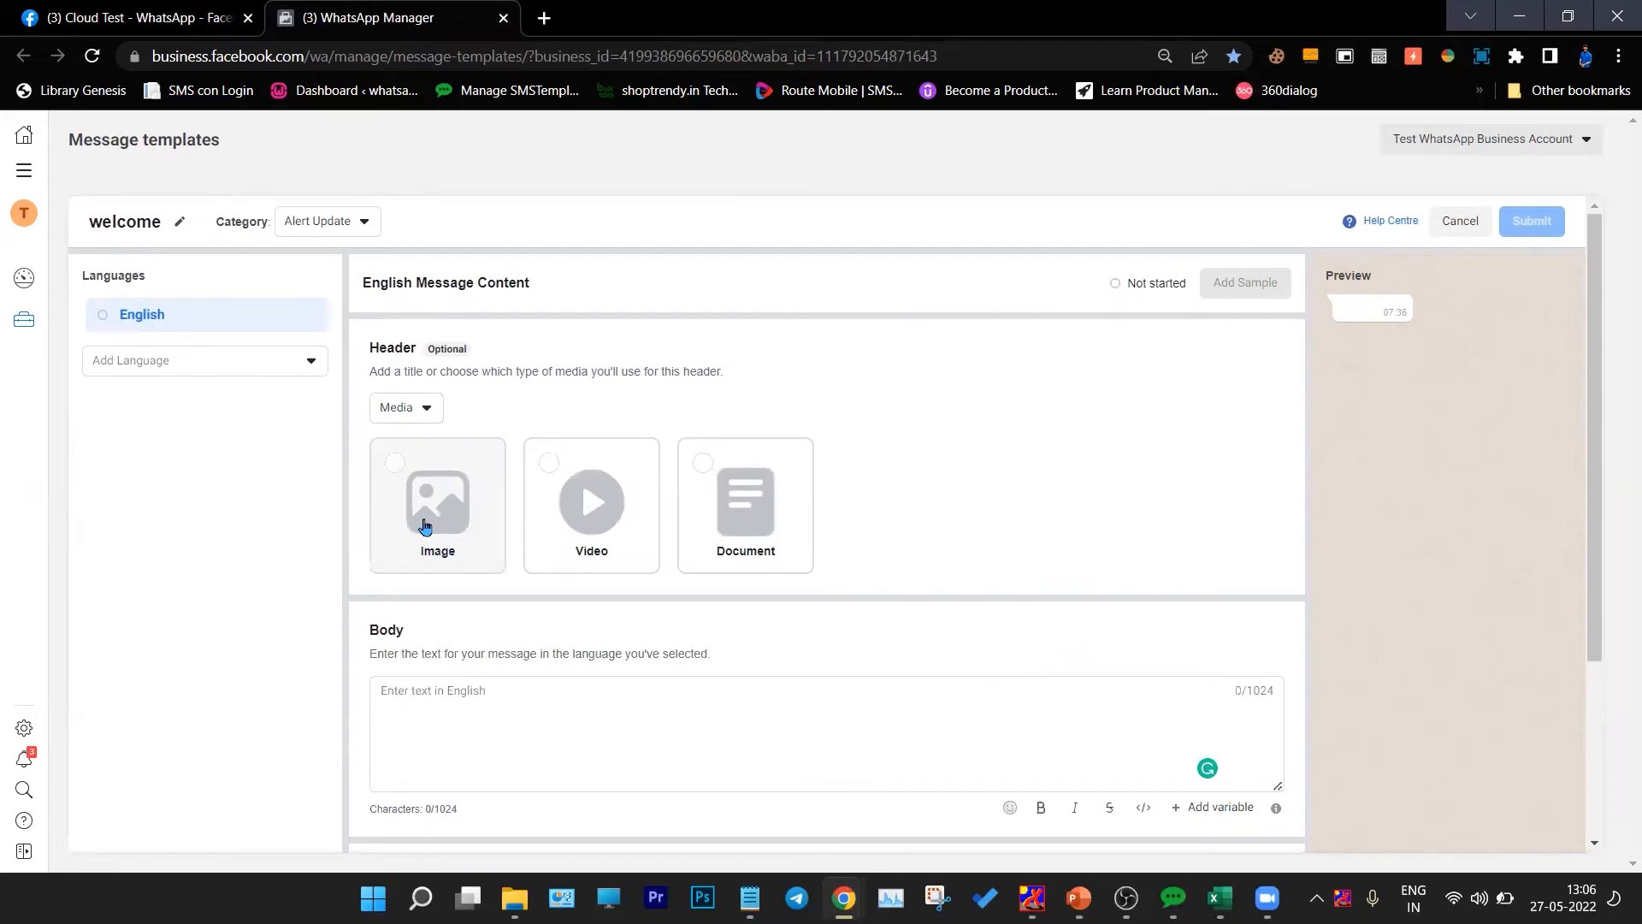
{"action": "mouse_move", "coordinate": [754, 506]}
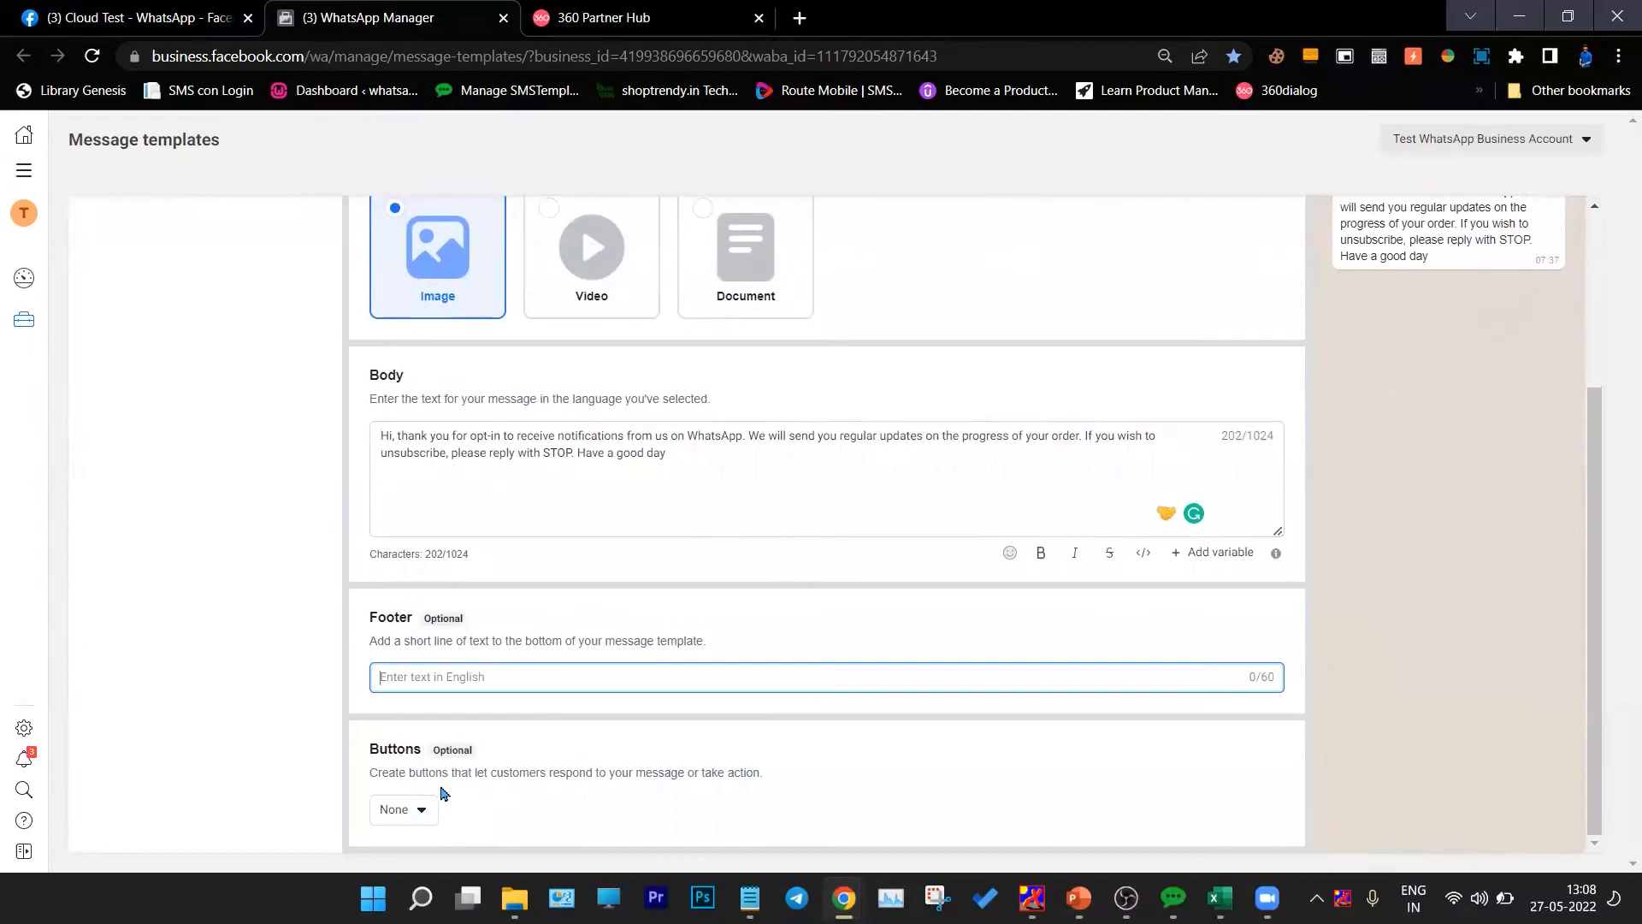
Add a Call To Action button labelled 'Contact', then switch the buttons to Quick Reply.
{"action": "left_click", "coordinate": [402, 809]}
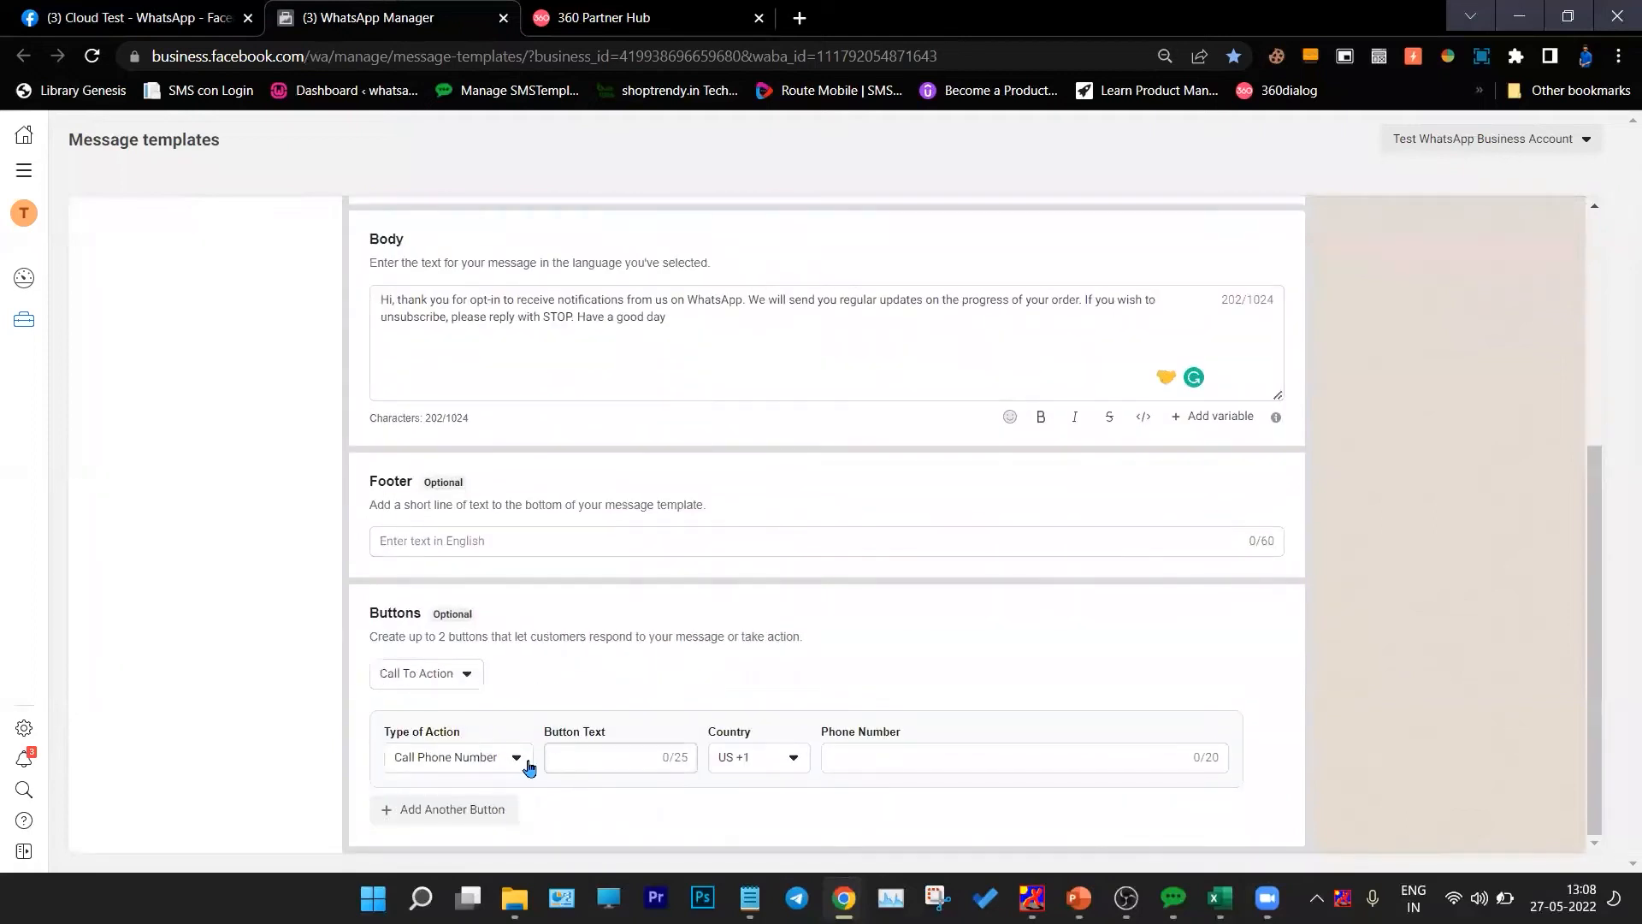
{"action": "left_click", "coordinate": [458, 756]}
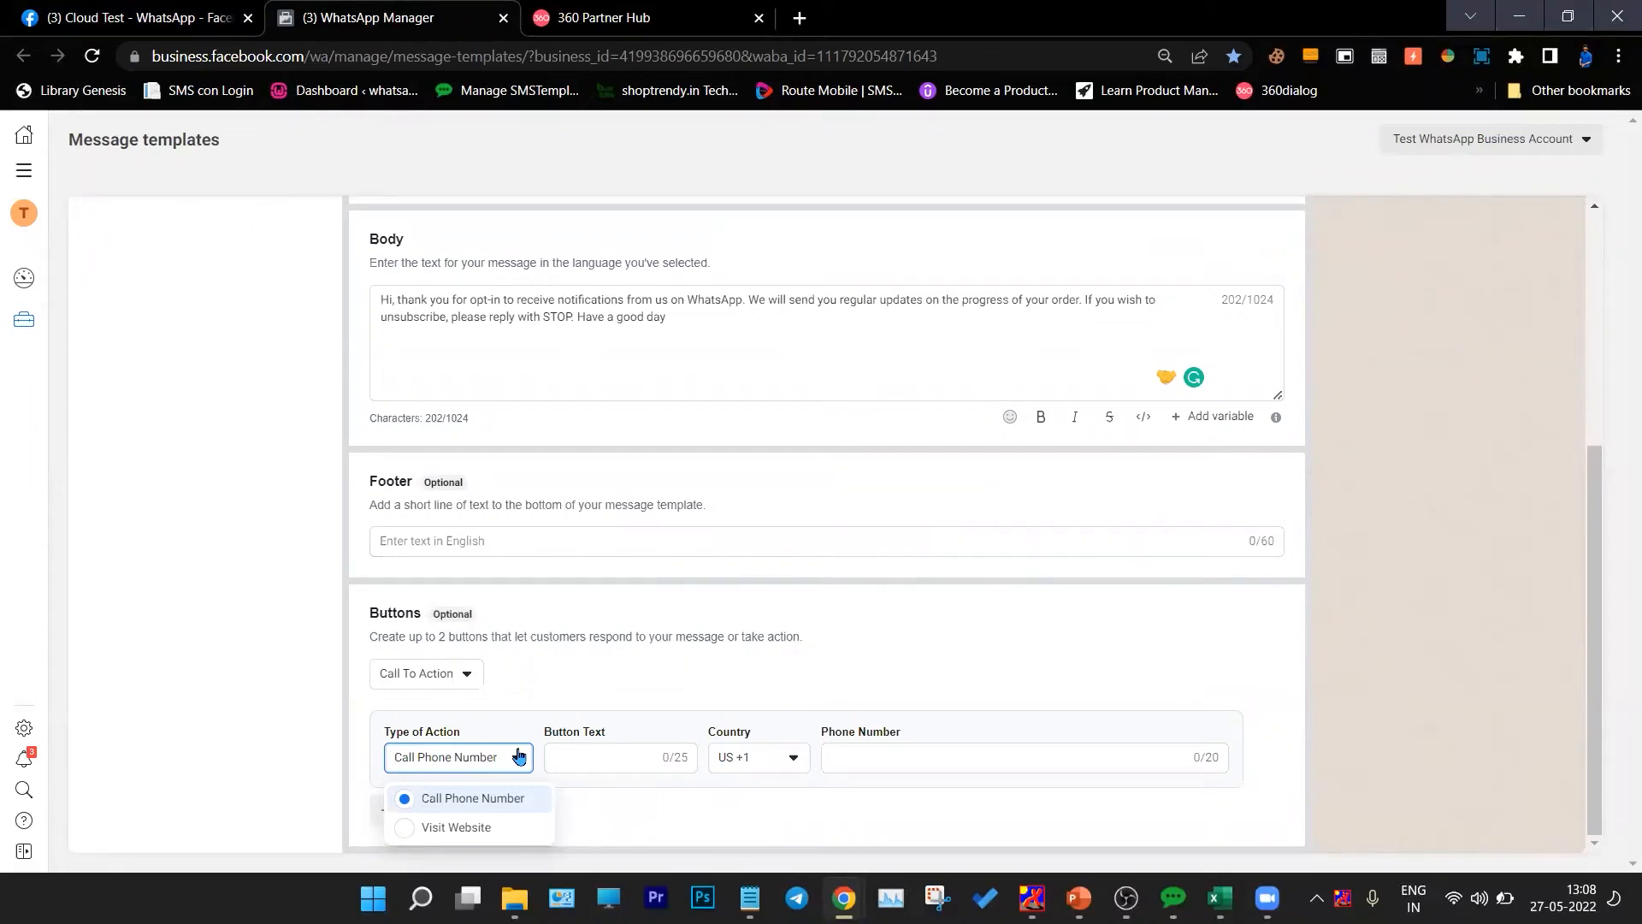
{"action": "type", "text": "Contact us"}
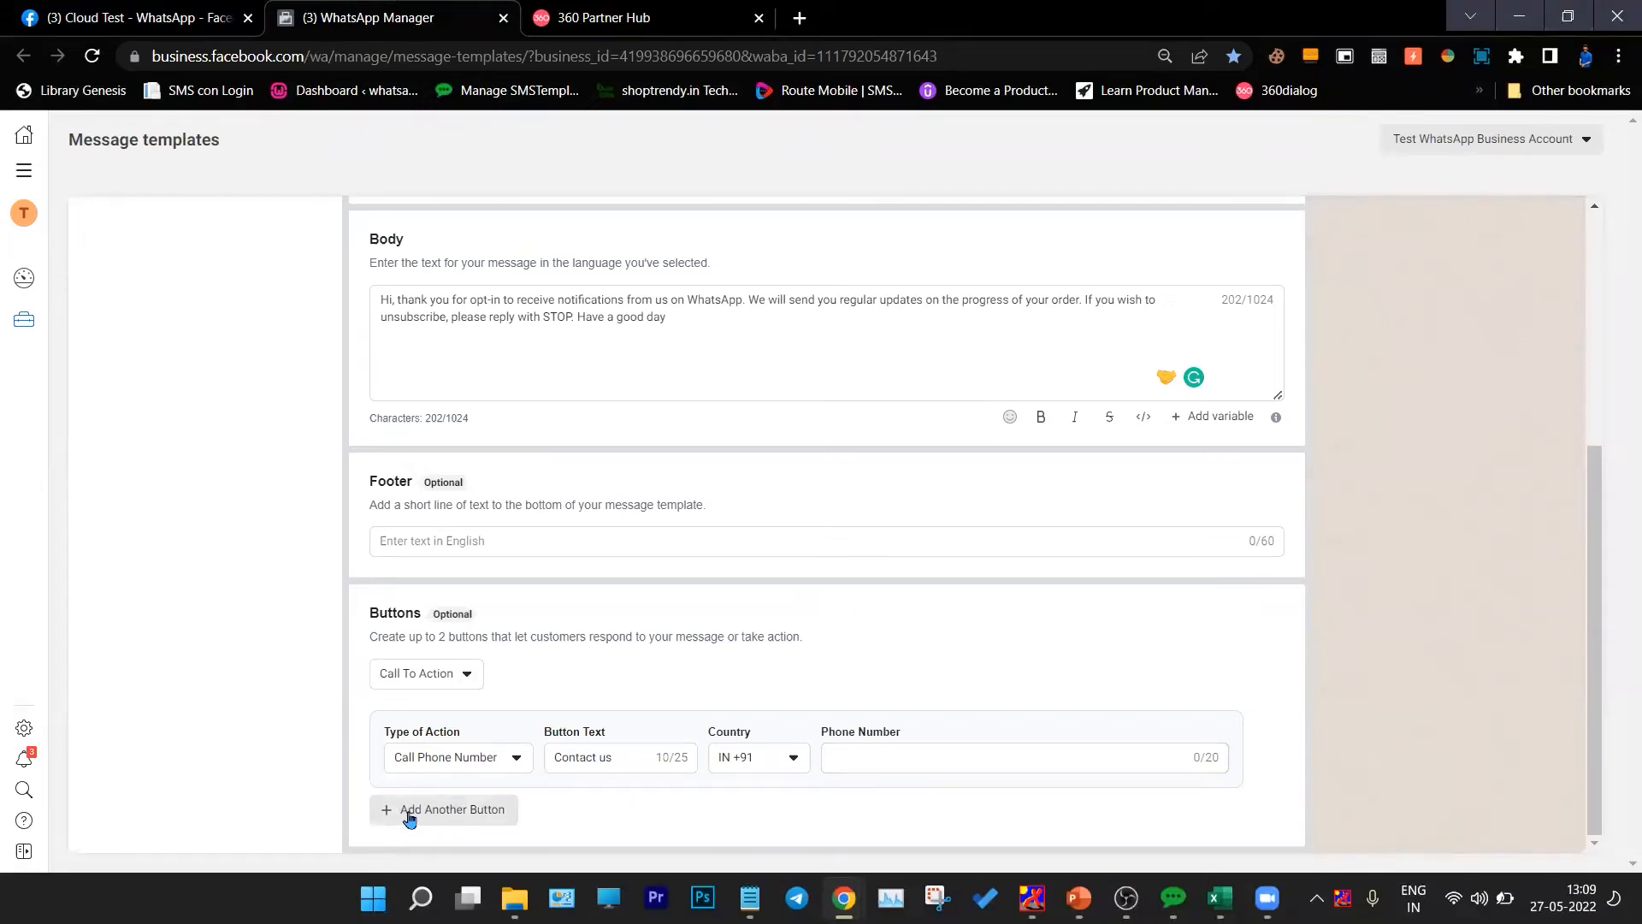
{"action": "left_click", "coordinate": [426, 674]}
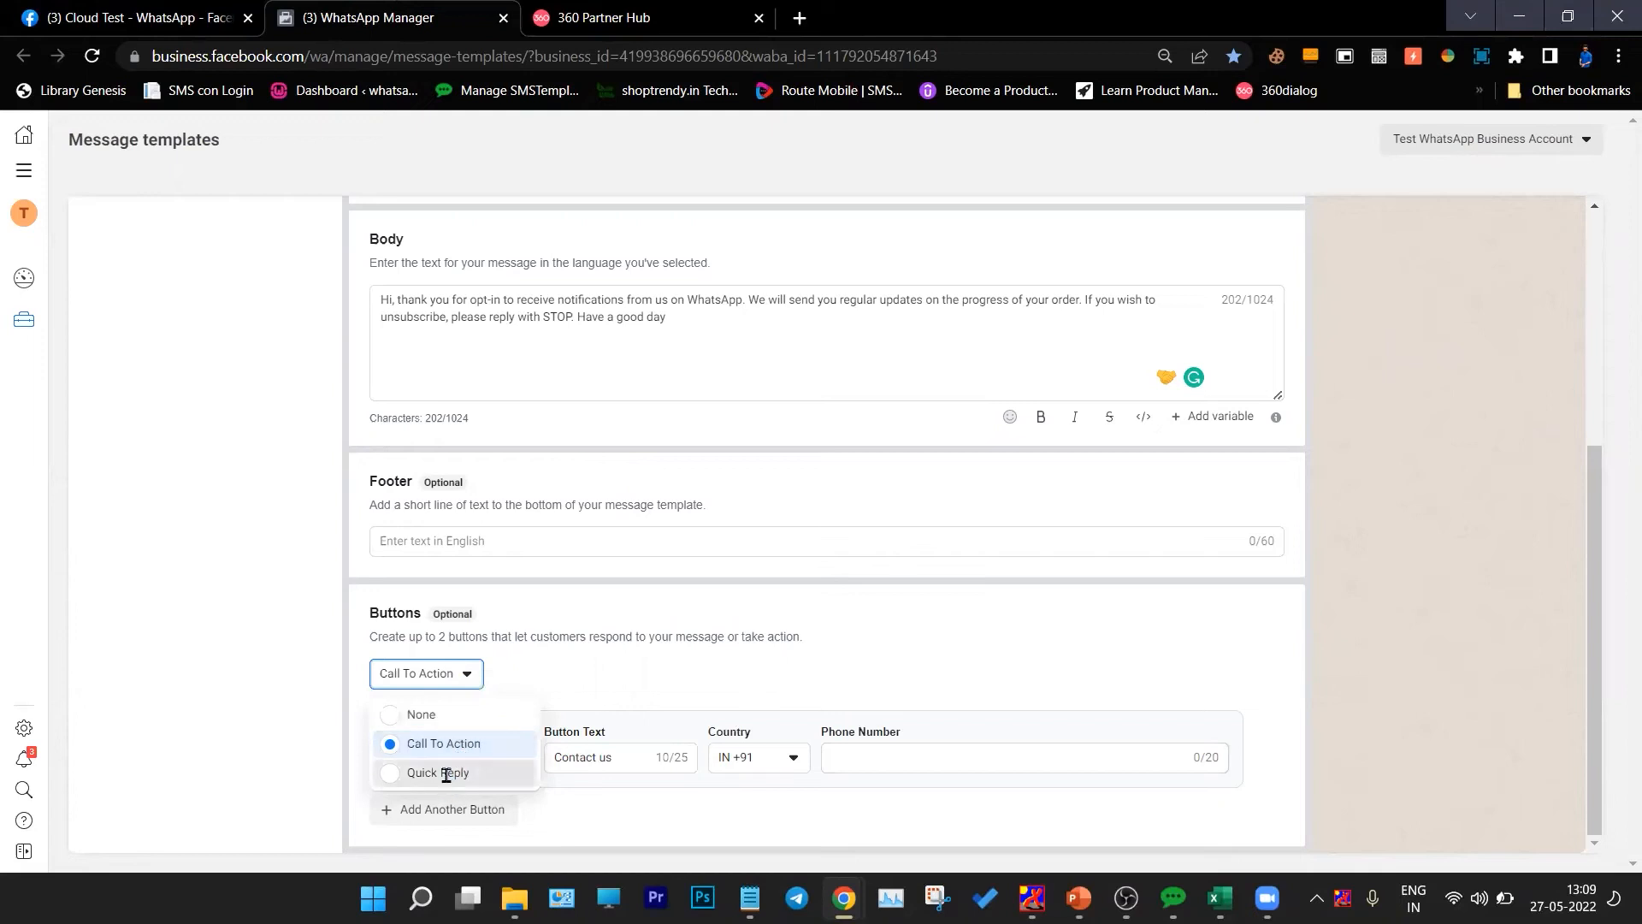
{"action": "left_click", "coordinate": [436, 772]}
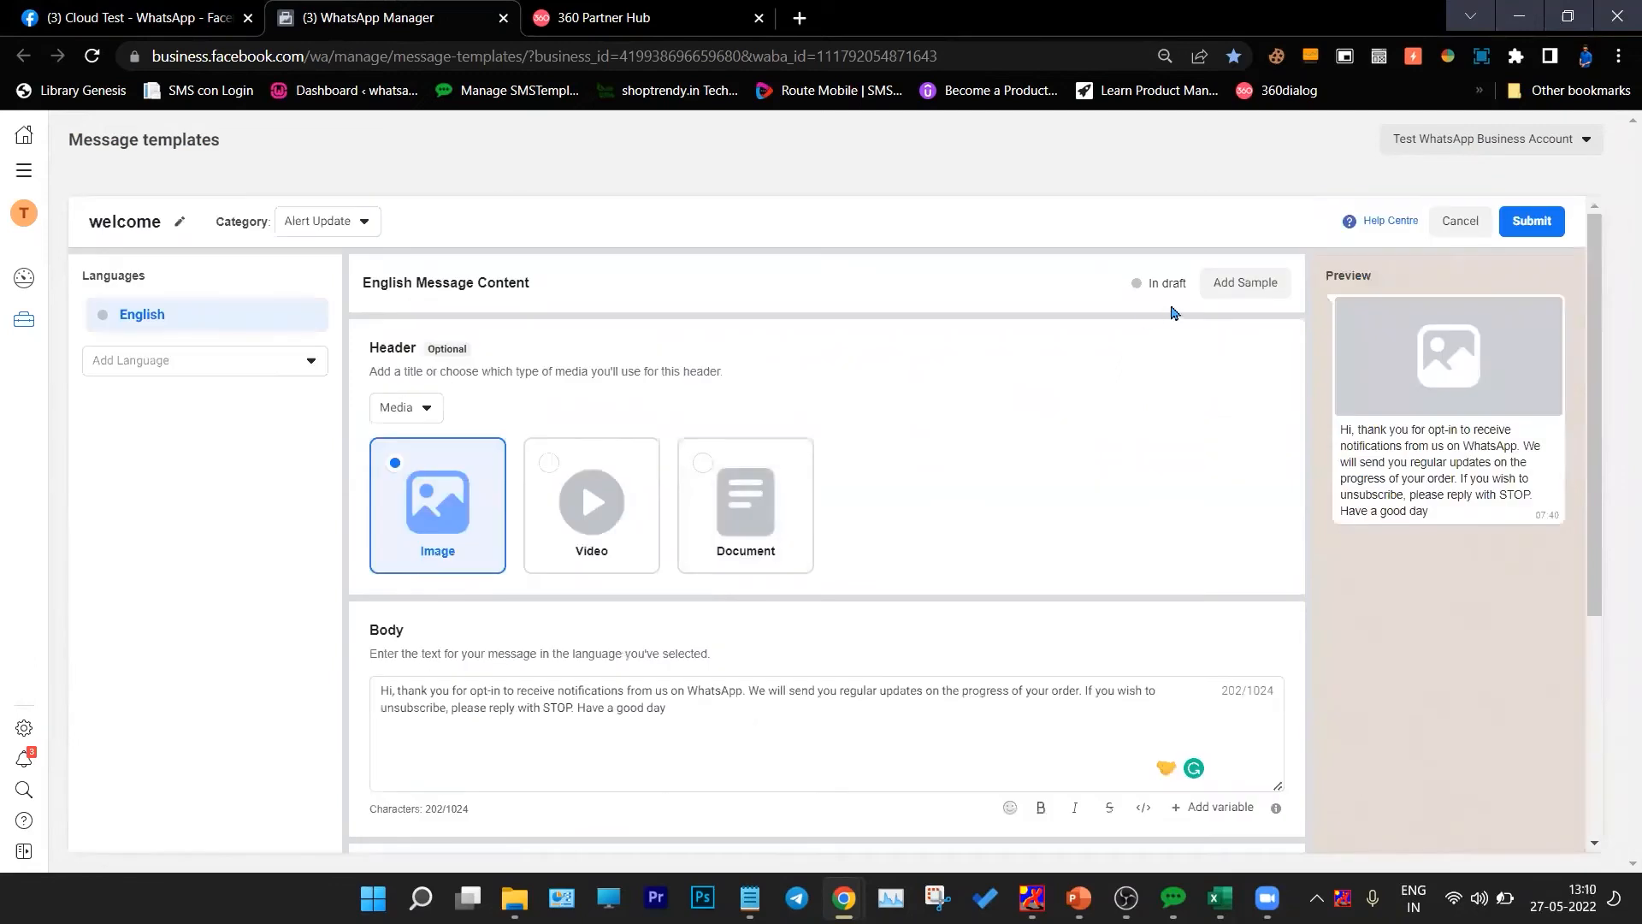
Bring up the Add Sample Content dialog for the welcome template.
{"action": "left_click", "coordinate": [1244, 282]}
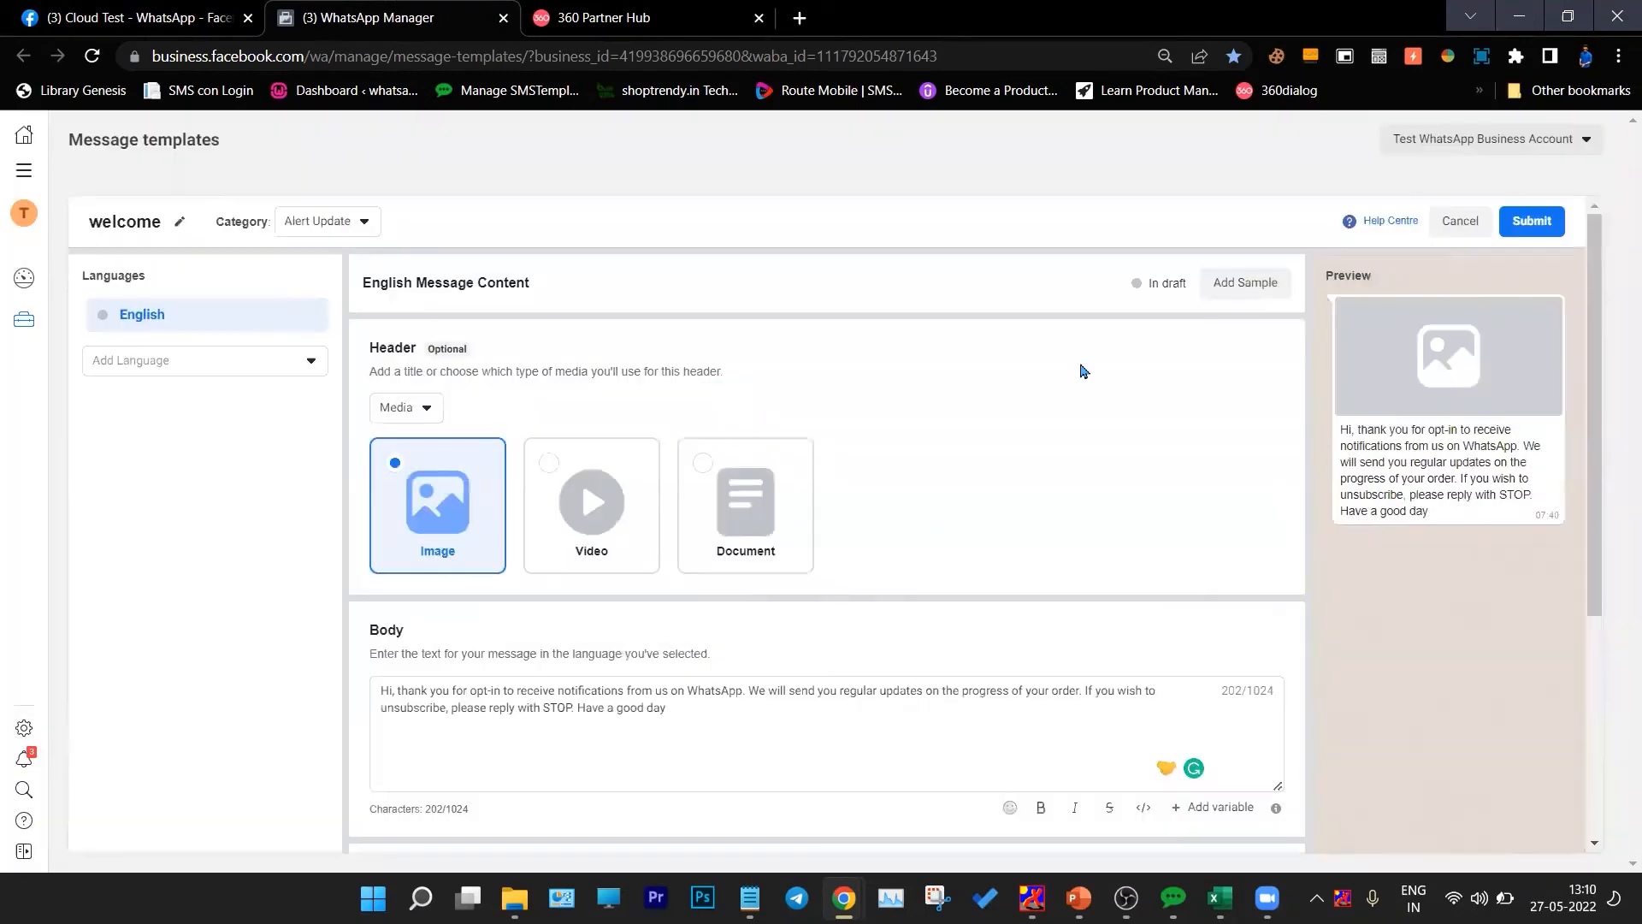
{"action": "scroll", "scroll_direction": "down", "scroll_amount": 3}
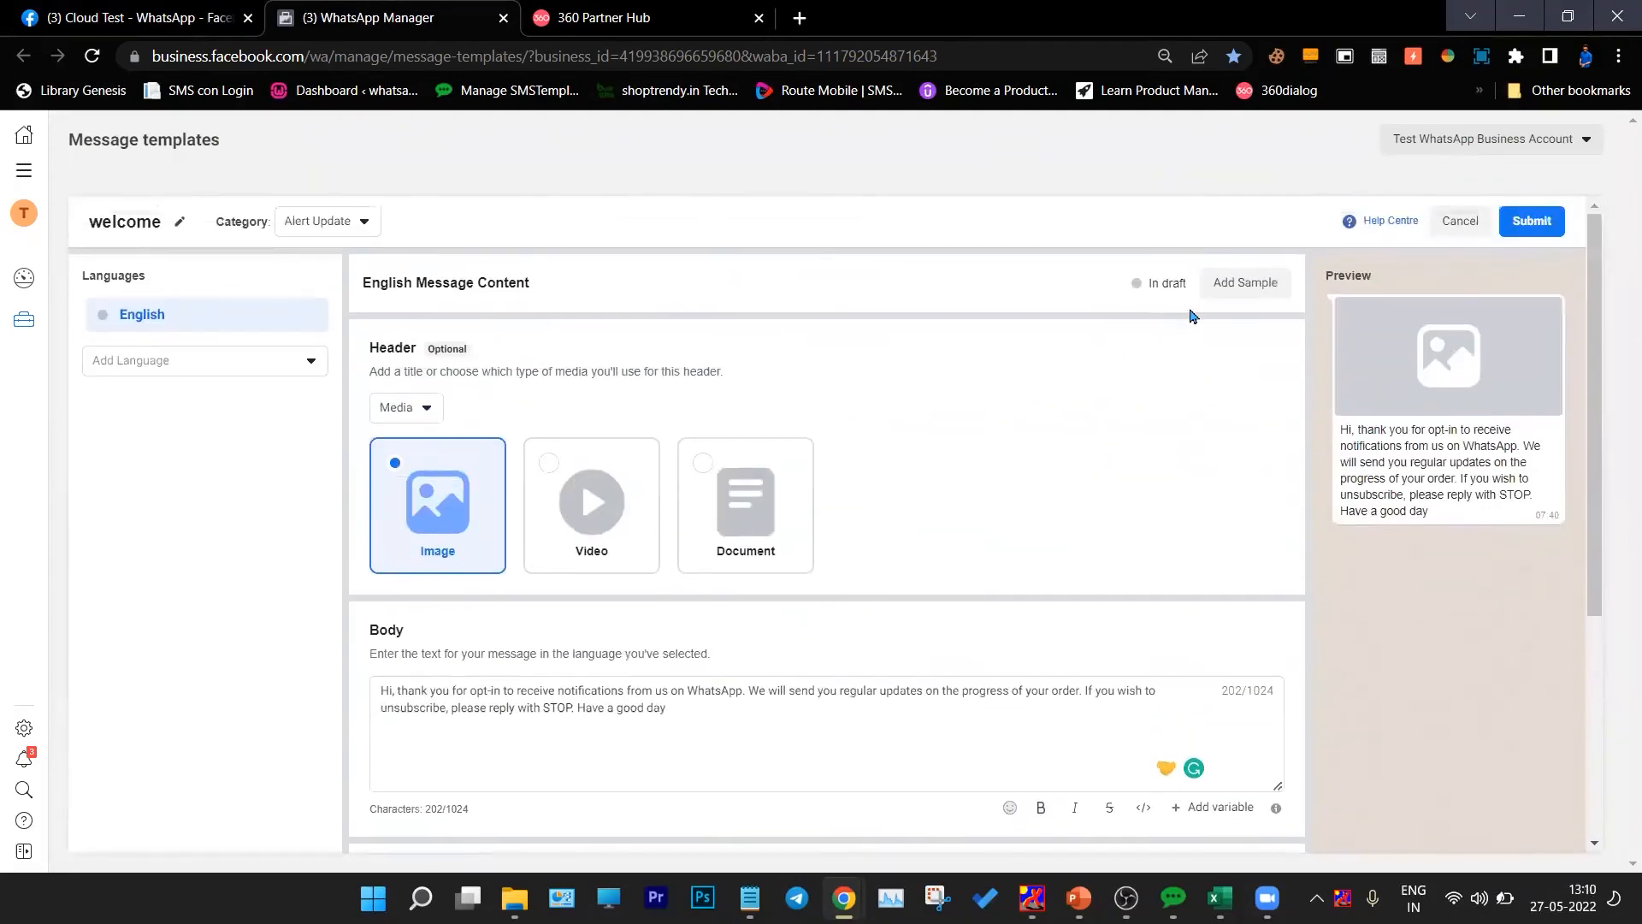
{"action": "left_click", "coordinate": [1243, 282]}
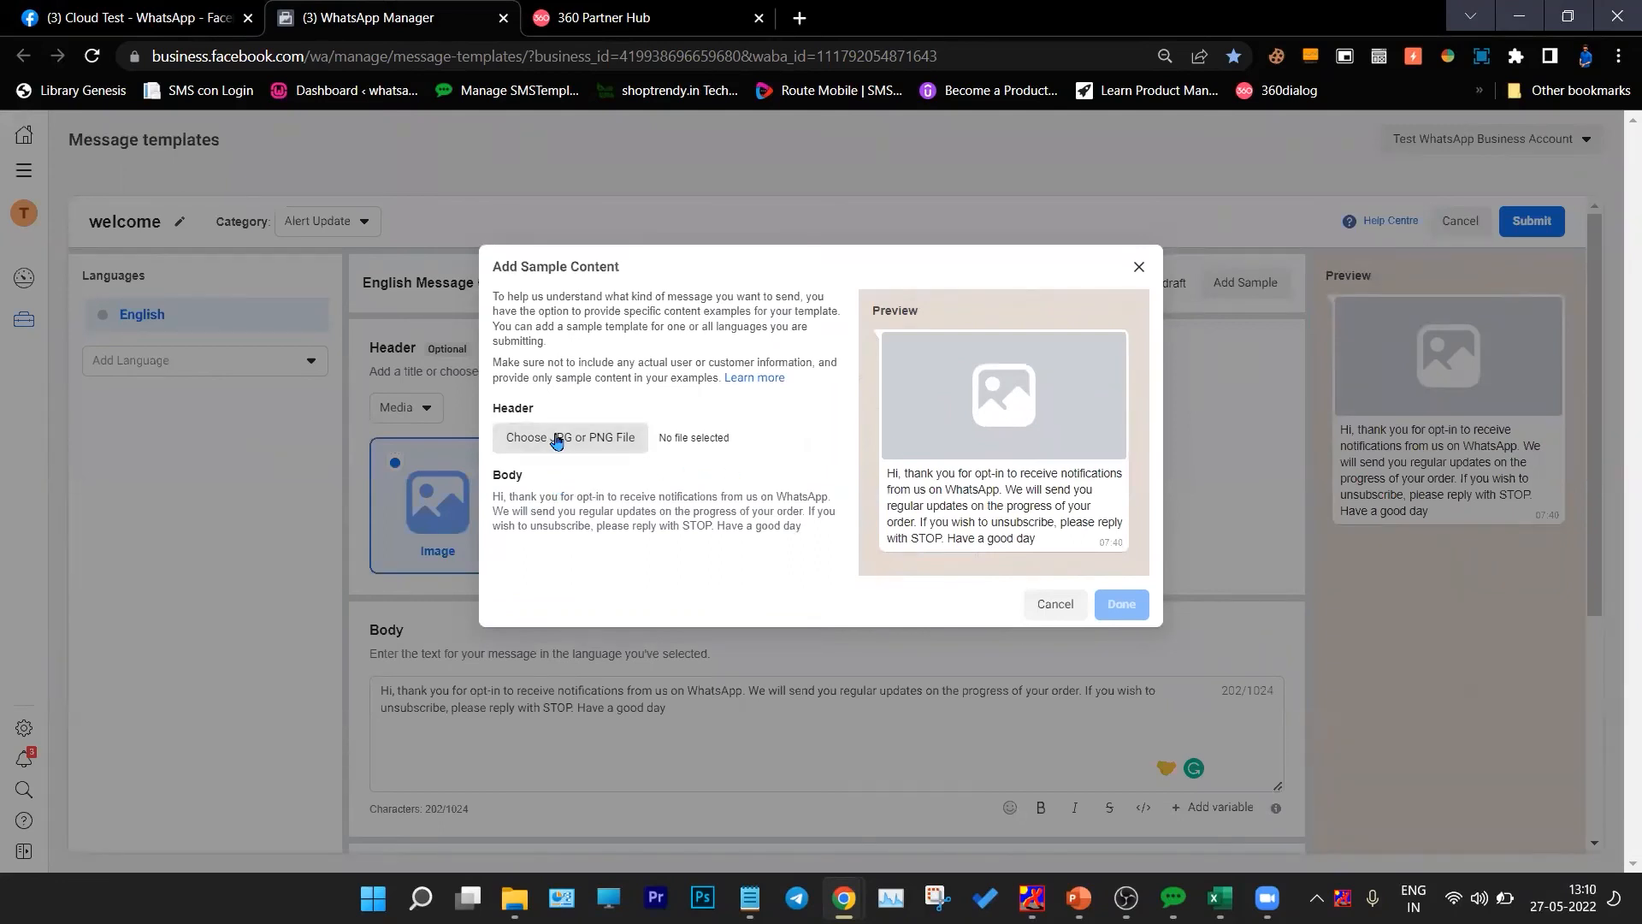
Choose the students-at-computers illustration as the sample header image and save it.
{"action": "left_click", "coordinate": [570, 436]}
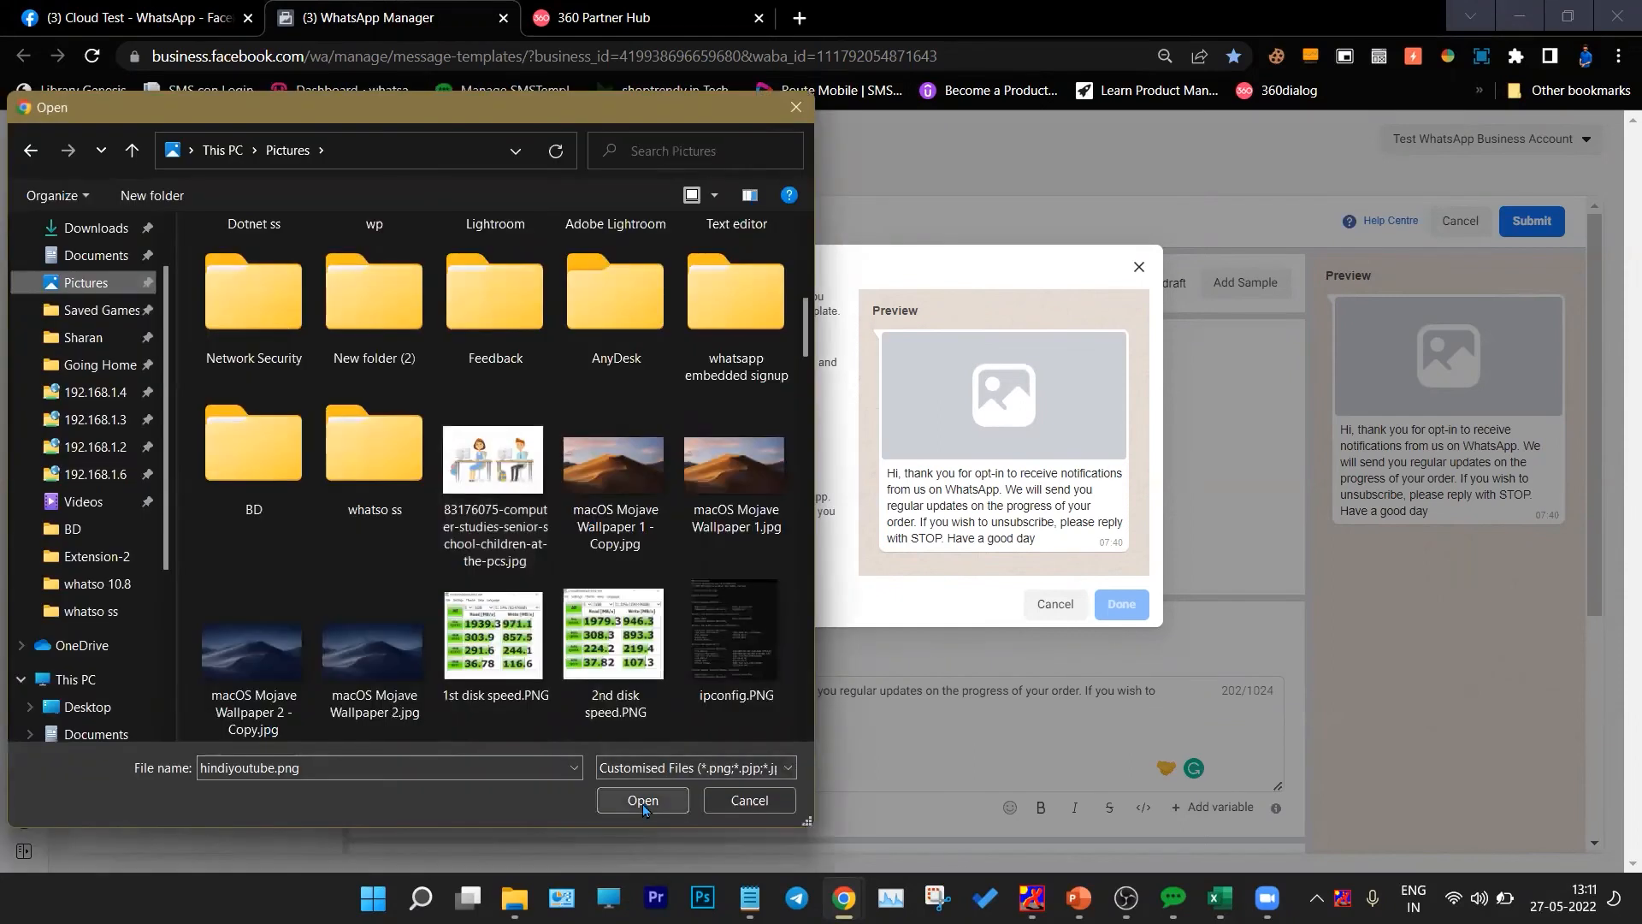
{"action": "left_click", "coordinate": [495, 460]}
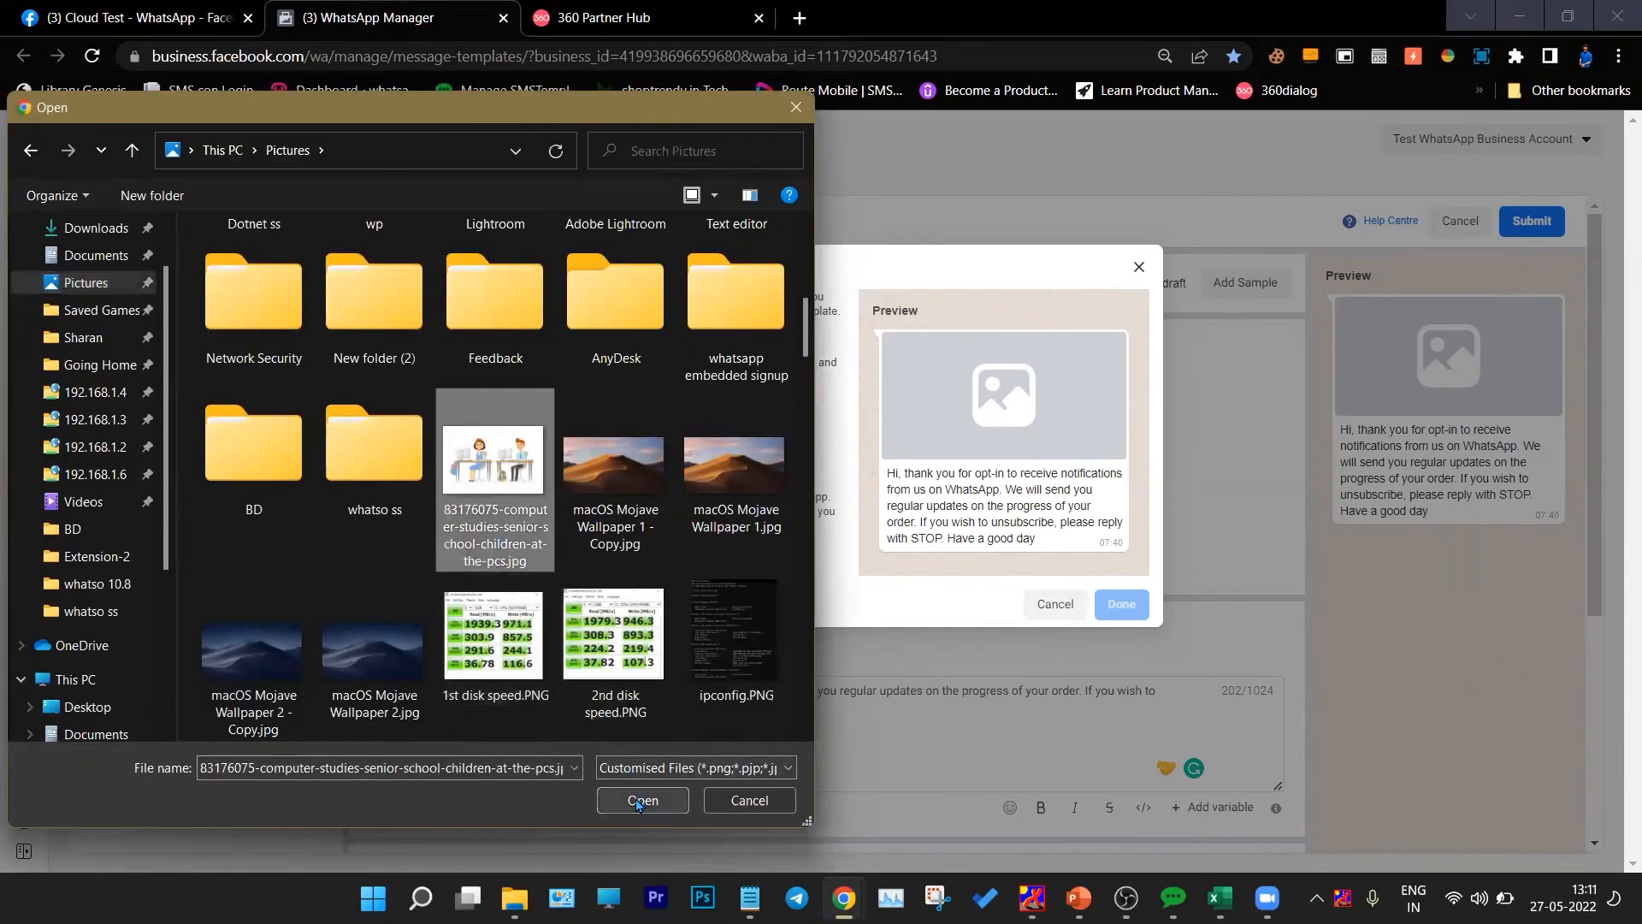
{"action": "left_click", "coordinate": [642, 799]}
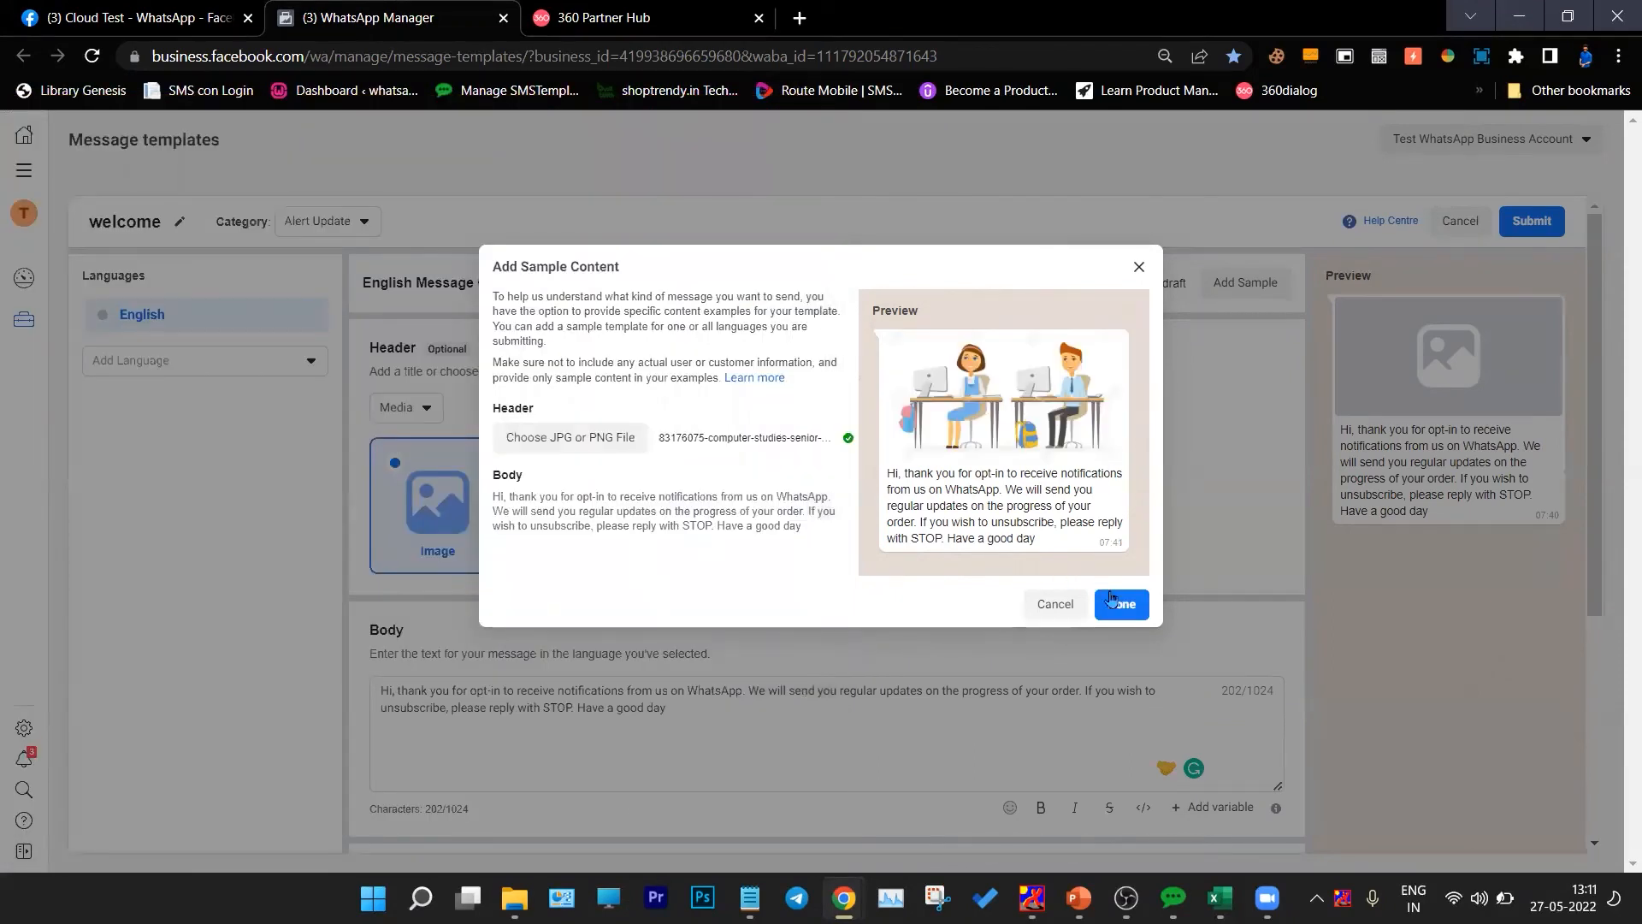
{"action": "left_click", "coordinate": [1119, 604]}
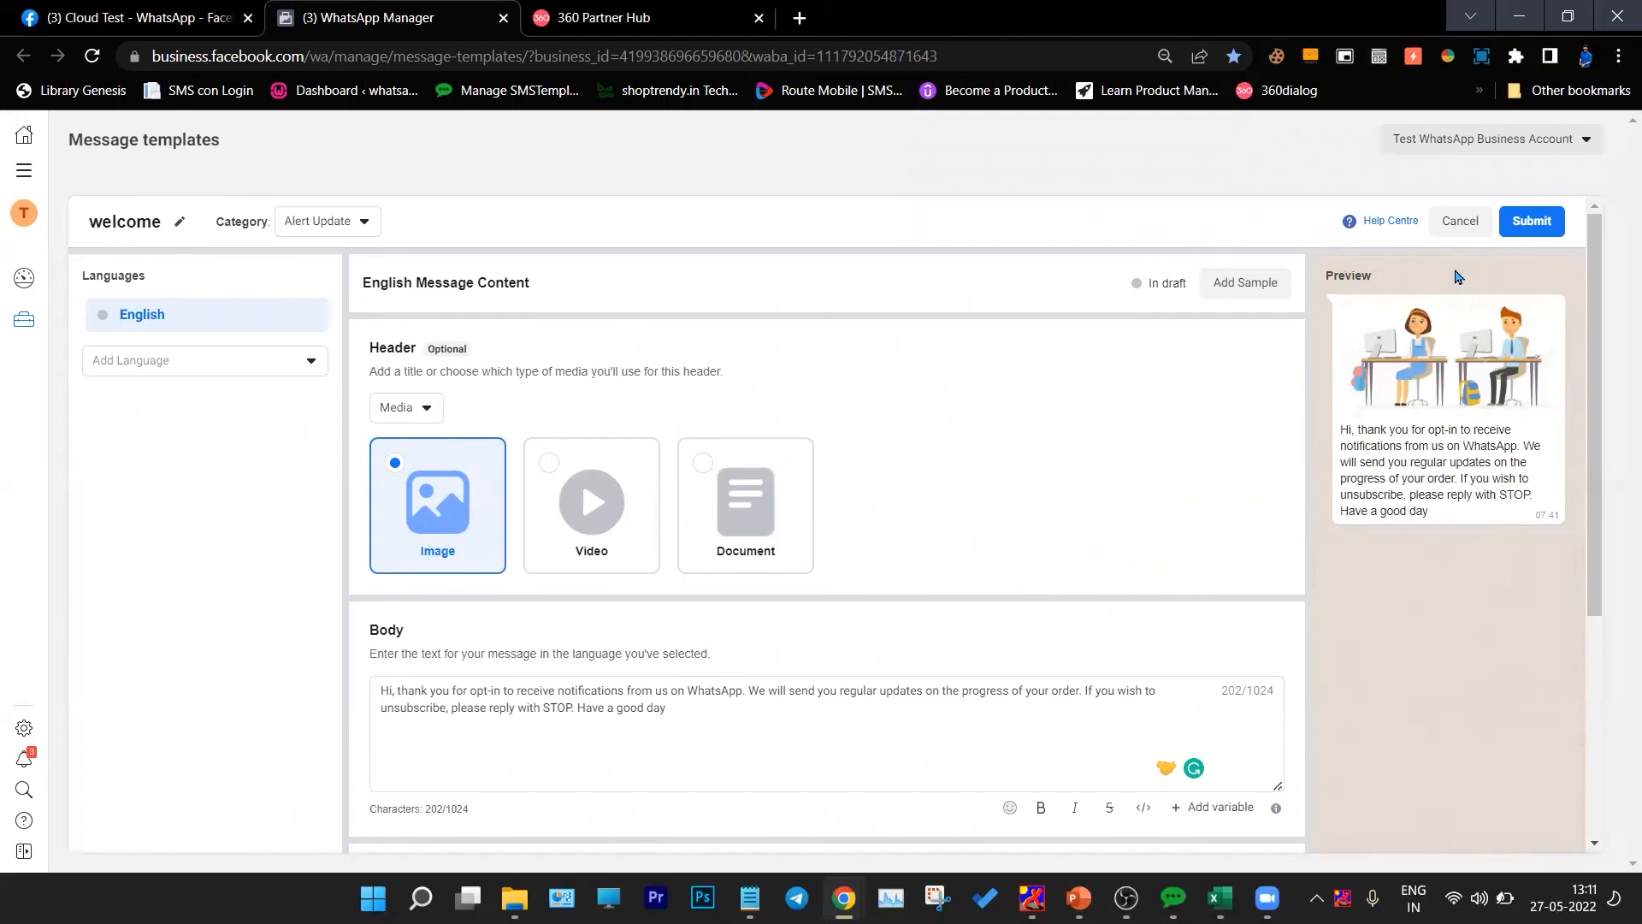
{"action": "mouse_move", "coordinate": [1199, 439]}
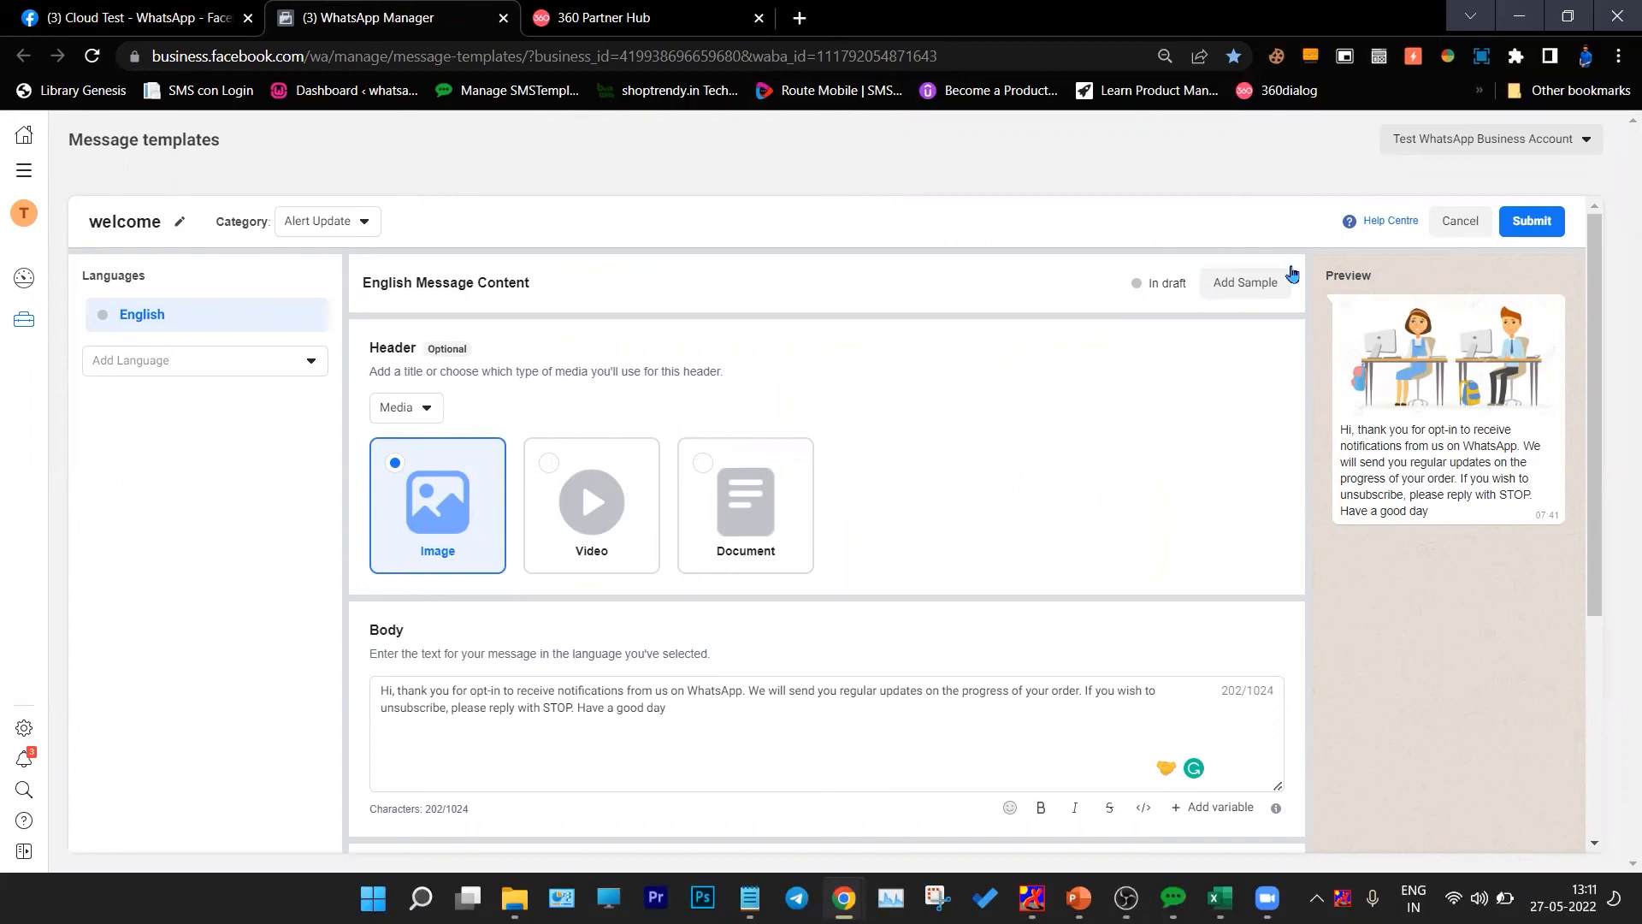
{"action": "scroll", "scroll_direction": "down", "scroll_amount": 3}
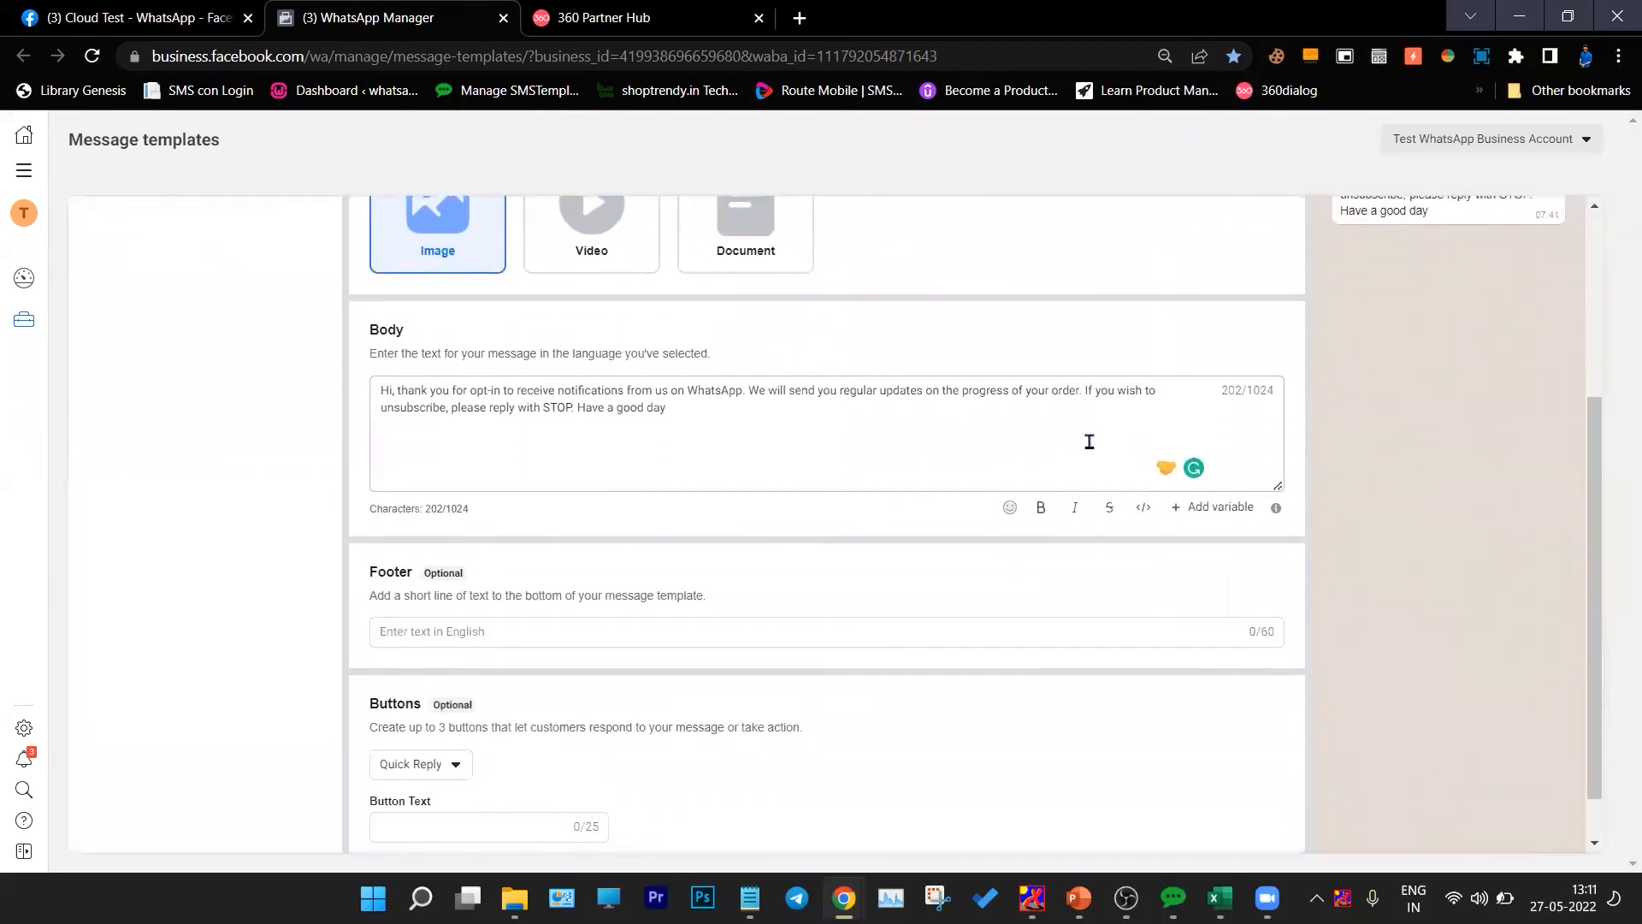